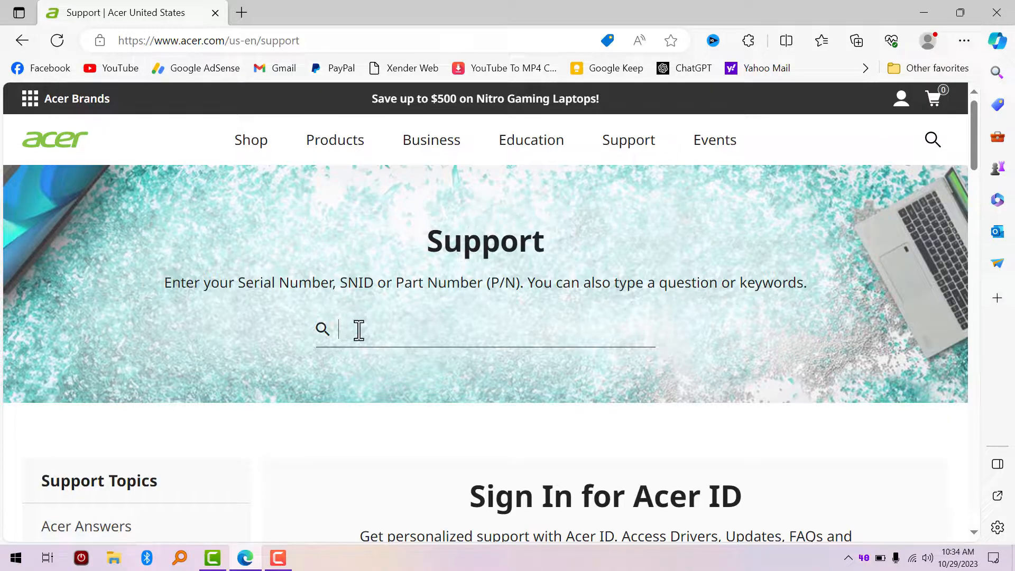
Step: Scroll the support page to reveal the Find your Serial Number device categories
{"action": "scroll", "scroll_direction": "down", "scroll_amount": 3}
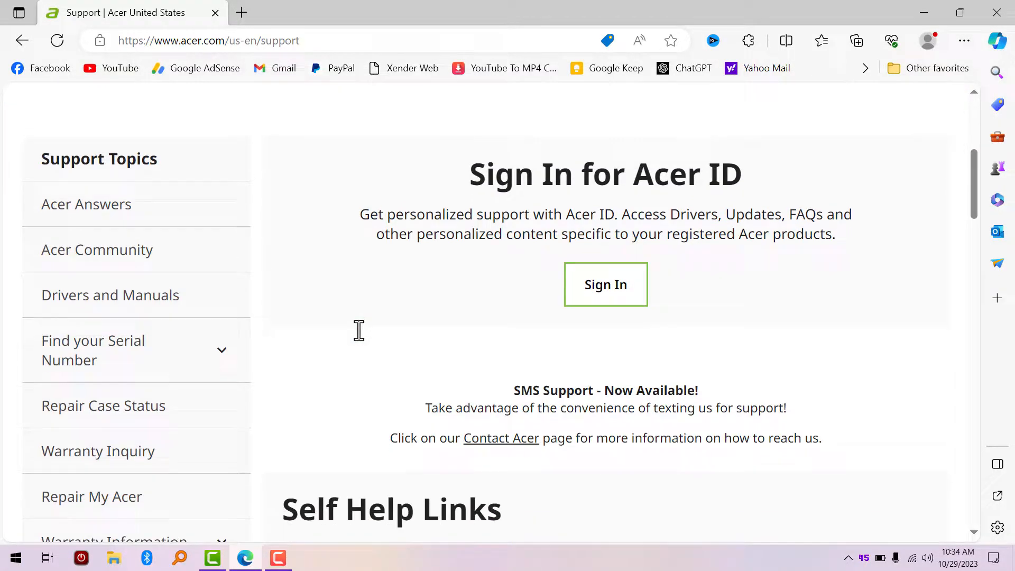
{"action": "scroll", "scroll_direction": "up", "scroll_amount": 3}
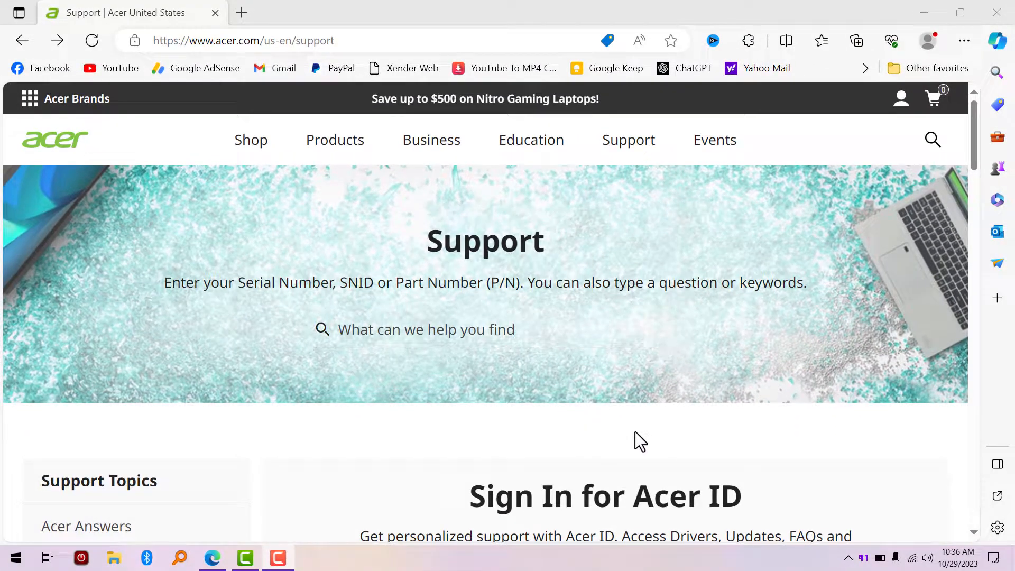
{"action": "mouse_move", "coordinate": [252, 317]}
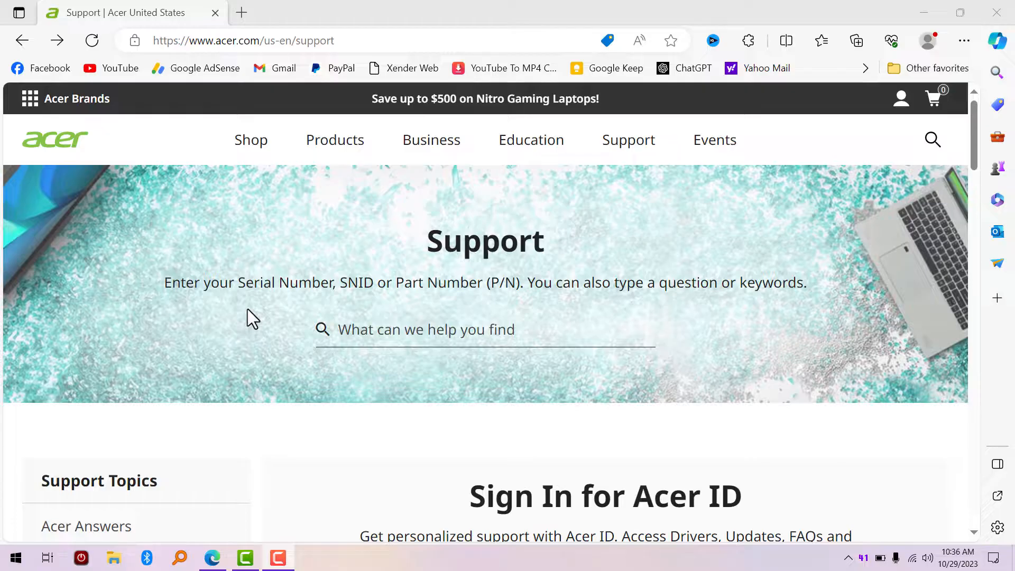
{"action": "mouse_move", "coordinate": [446, 389]}
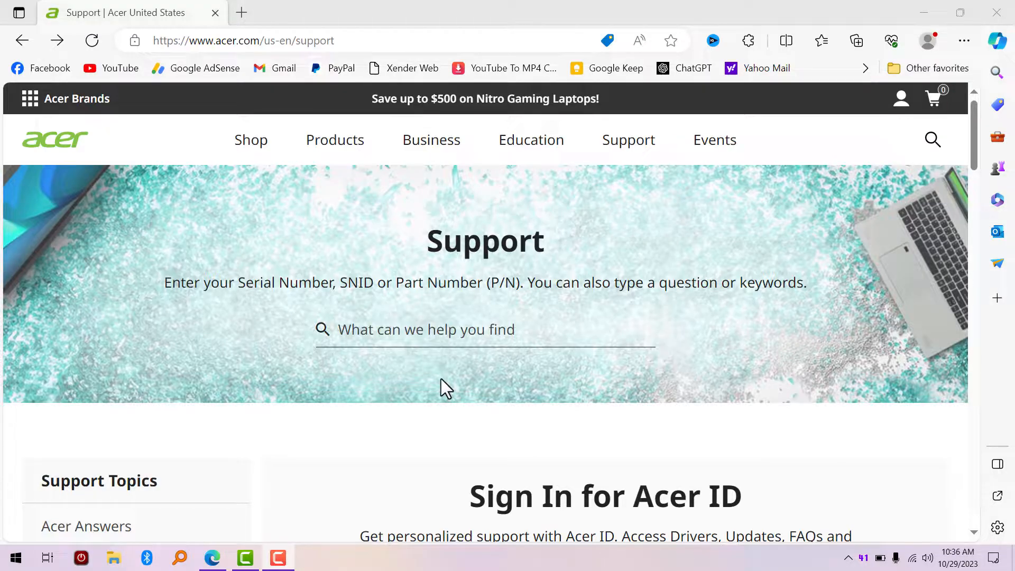
{"action": "mouse_move", "coordinate": [664, 440]}
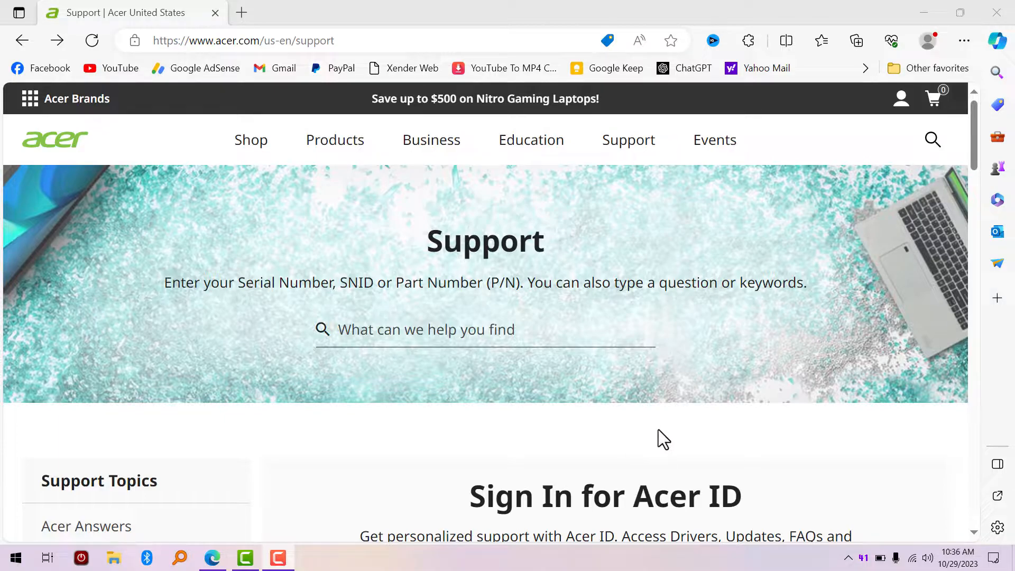
{"action": "mouse_move", "coordinate": [306, 385]}
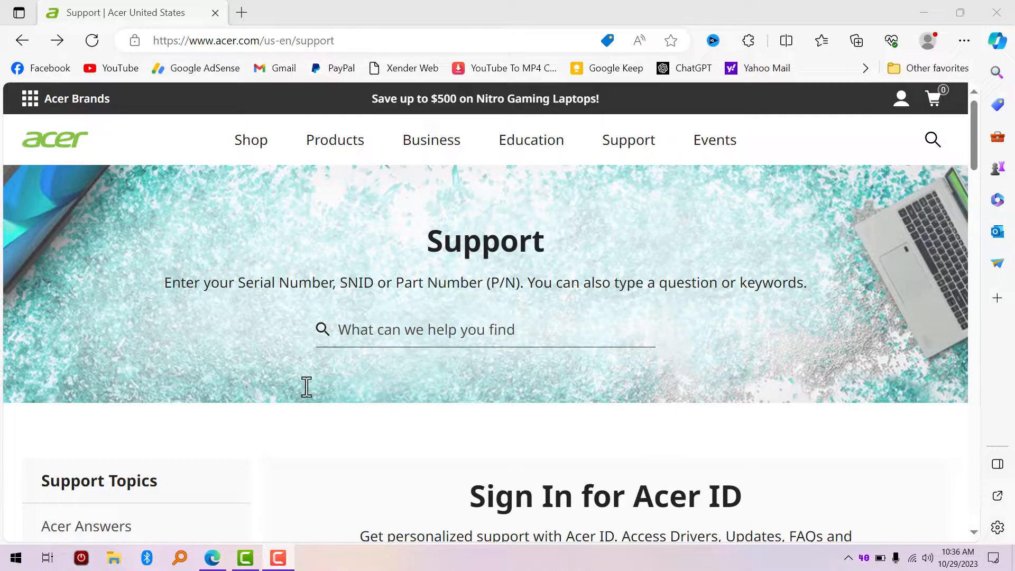
{"action": "scroll", "scroll_direction": "down", "scroll_amount": 3}
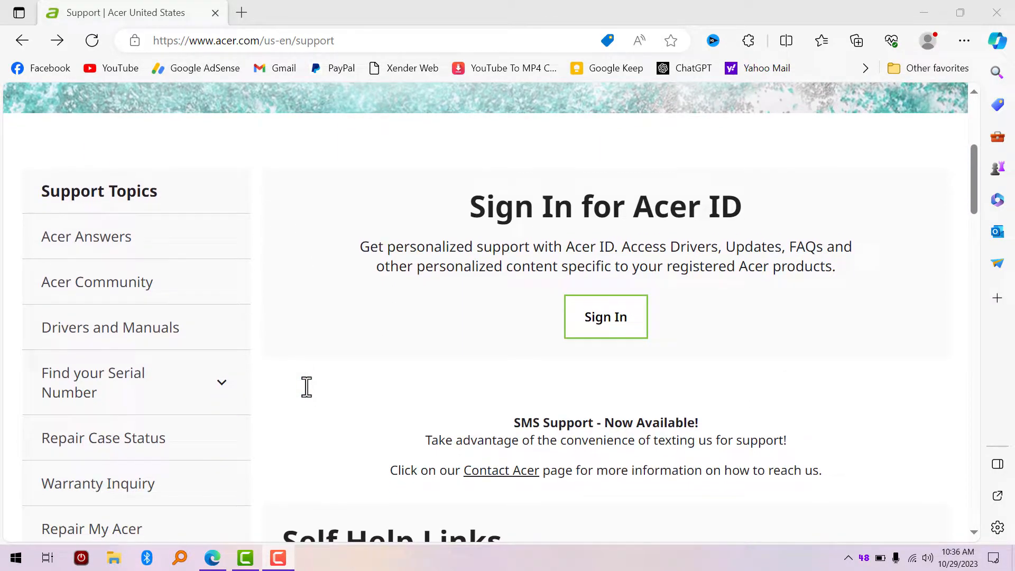
{"action": "mouse_move", "coordinate": [162, 393]}
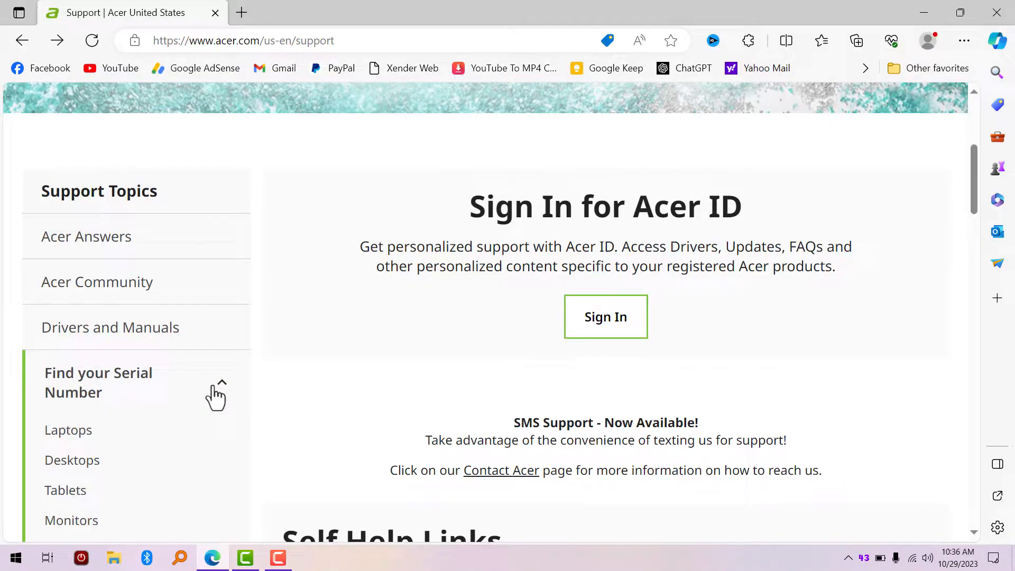
{"action": "scroll", "scroll_direction": "down", "scroll_amount": 3}
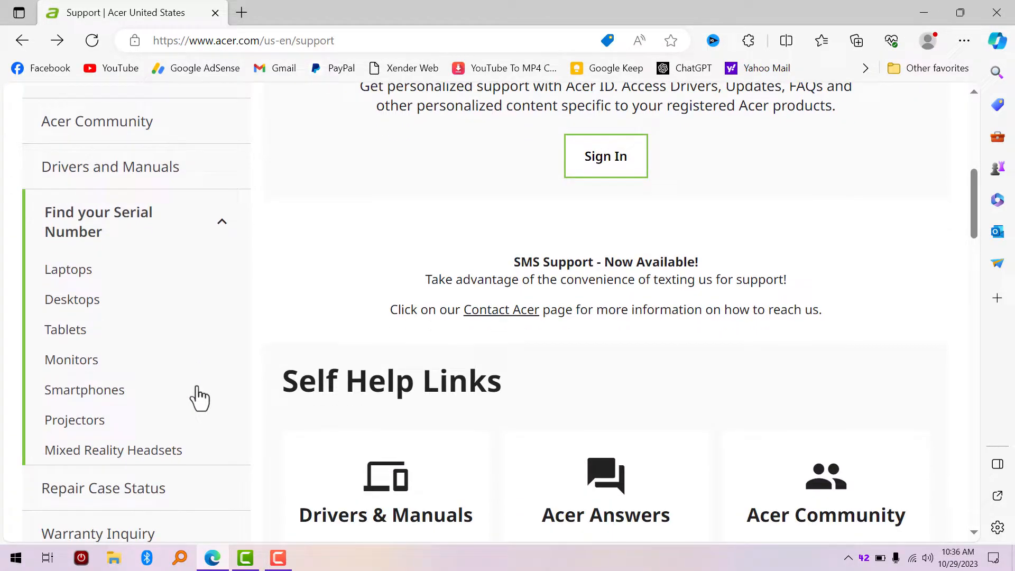
{"action": "scroll", "scroll_direction": "up", "scroll_amount": 3}
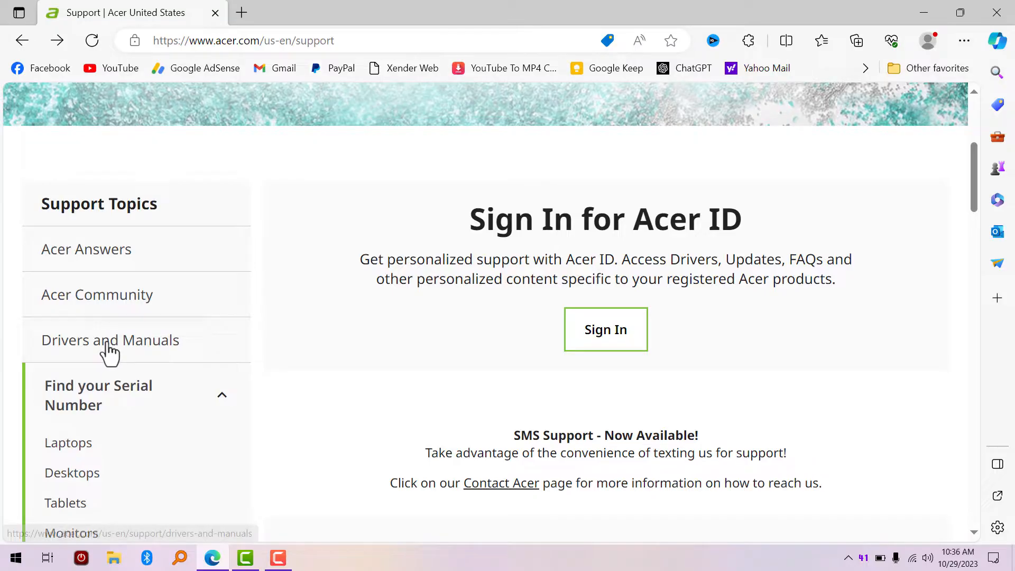
Step: Go to Drivers and Manuals and get SerialNumberDetectionTool.exe
{"action": "left_click", "coordinate": [110, 340]}
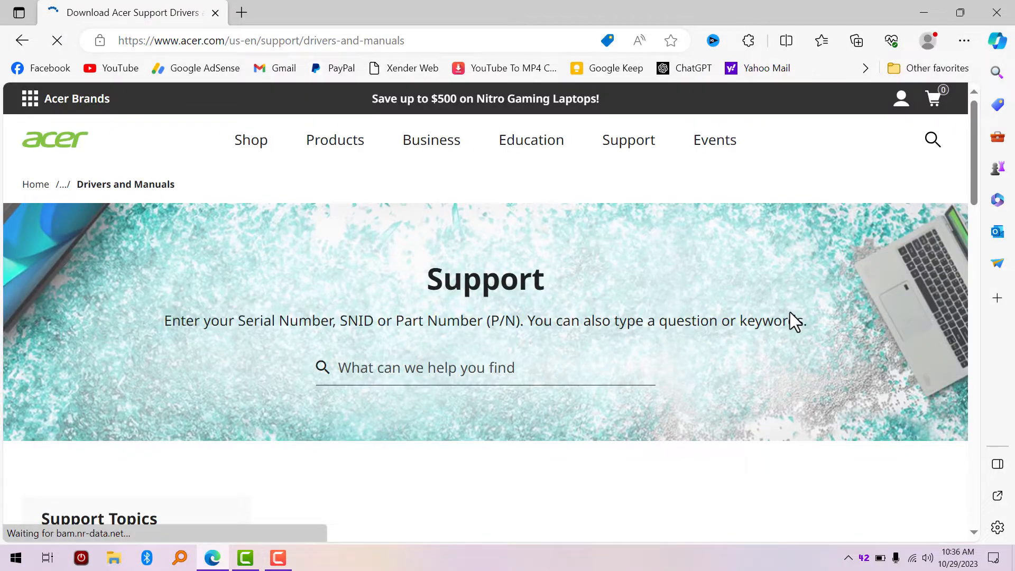
{"action": "scroll", "scroll_direction": "down", "scroll_amount": 3}
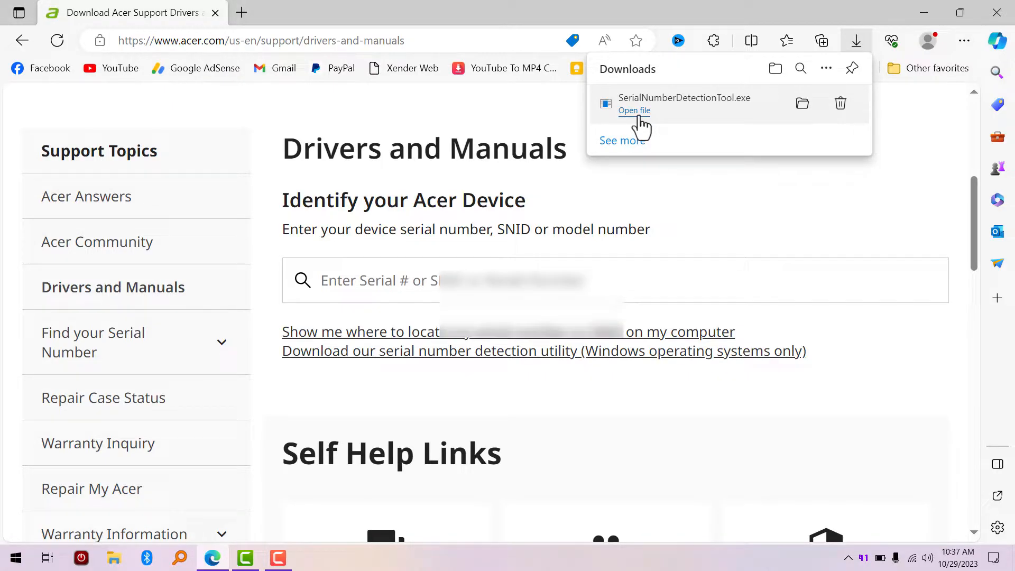
Step: Run the detection tool, identify the Predator PH315-52, and close System Information
{"action": "left_click", "coordinate": [635, 110]}
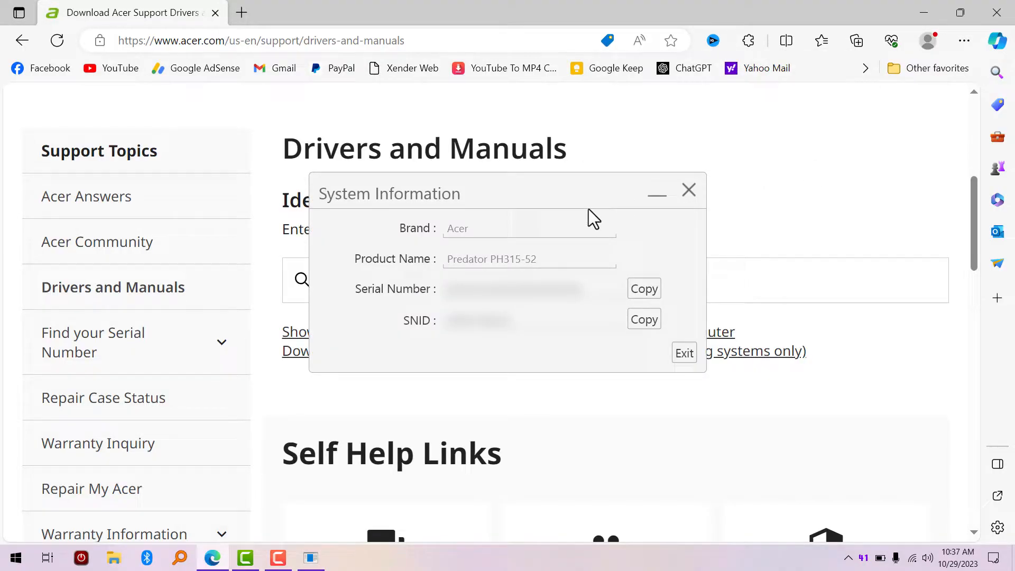
{"action": "mouse_move", "coordinate": [698, 249]}
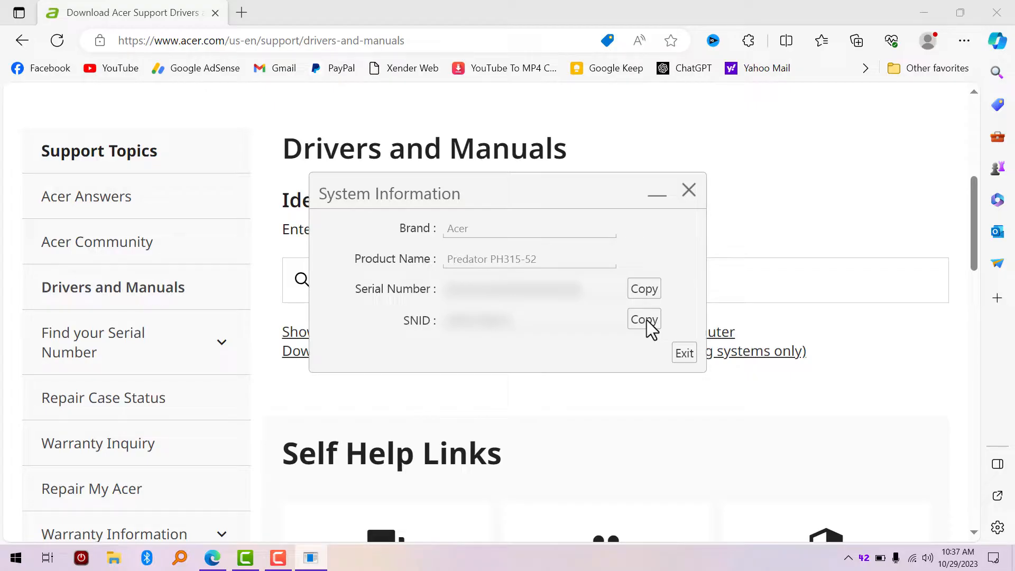
{"action": "mouse_move", "coordinate": [684, 352]}
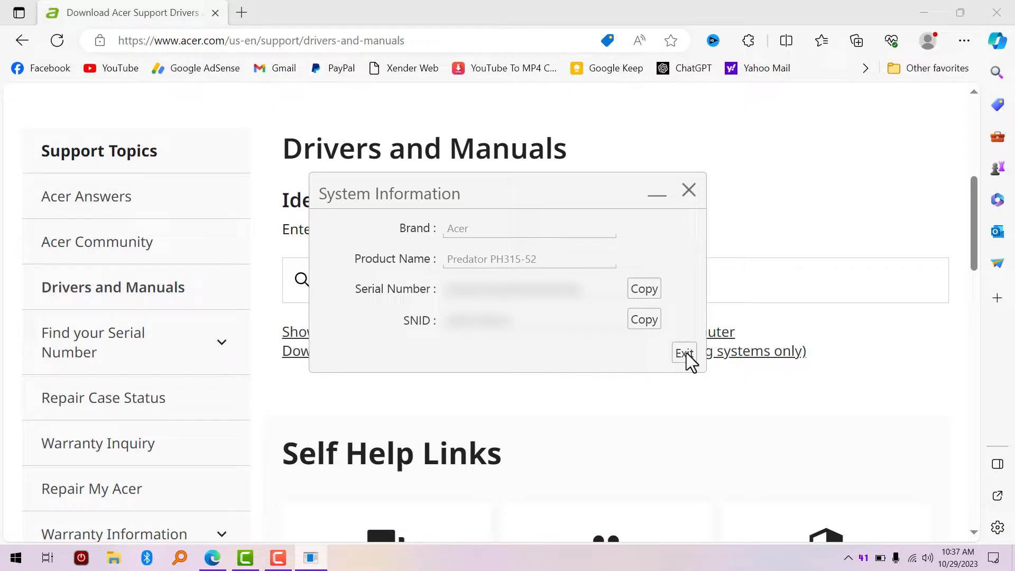
{"action": "left_click", "coordinate": [684, 353]}
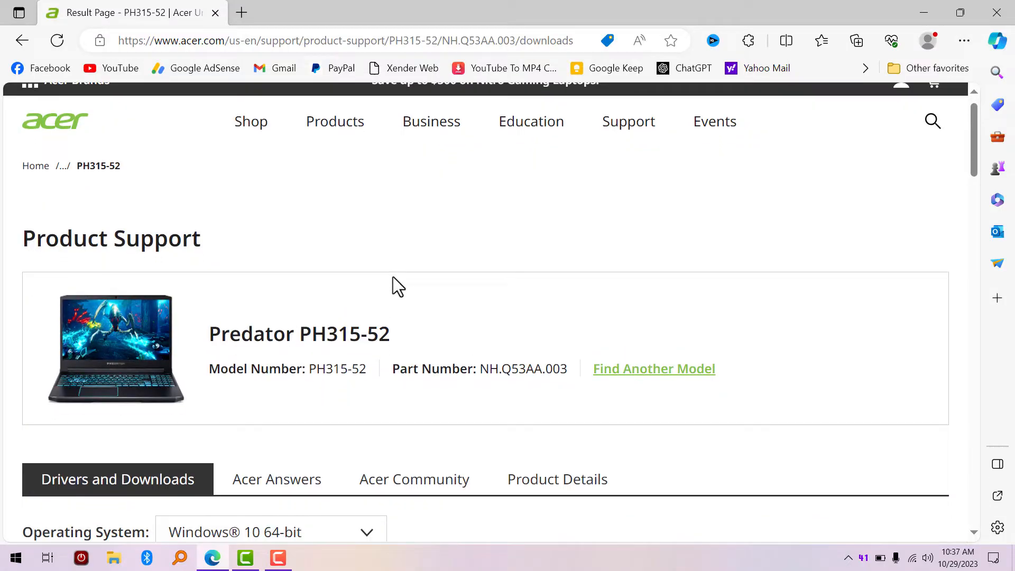
Step: Check the Predator PH315-52 drivers are listed for Windows 10 64-bit
{"action": "scroll", "scroll_direction": "down", "scroll_amount": 3}
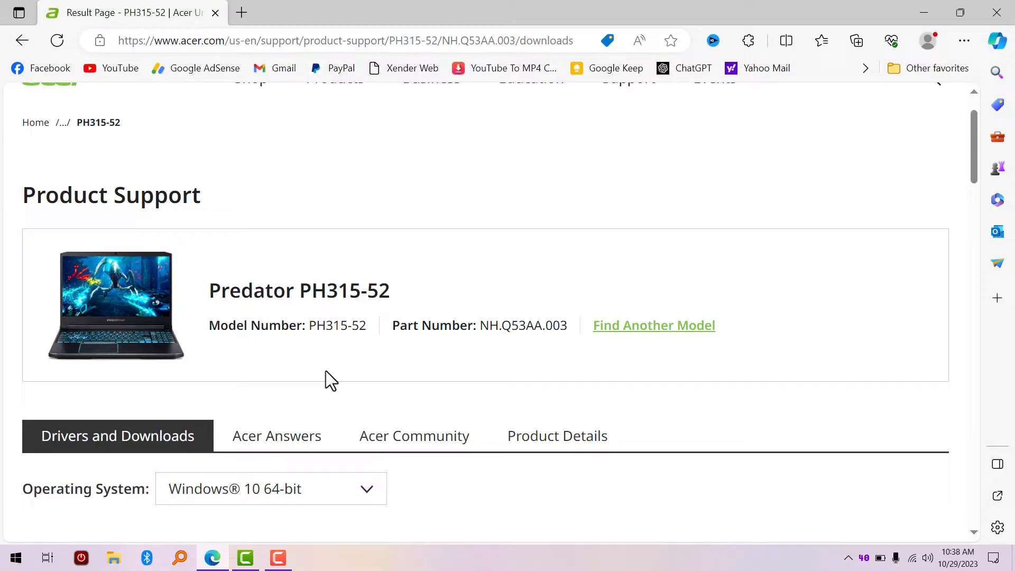
{"action": "scroll", "scroll_direction": "down", "scroll_amount": 3}
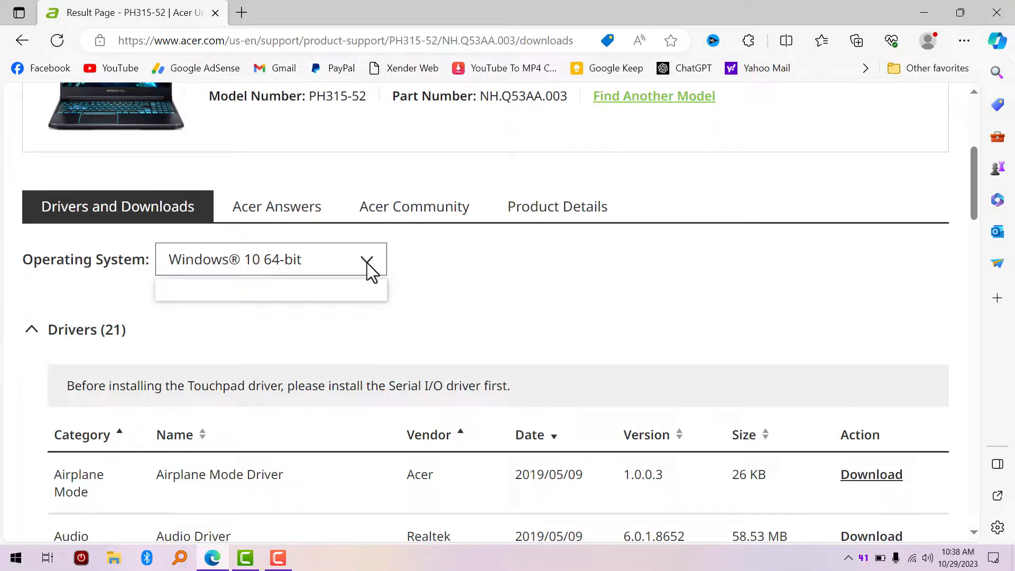
{"action": "left_click", "coordinate": [368, 259]}
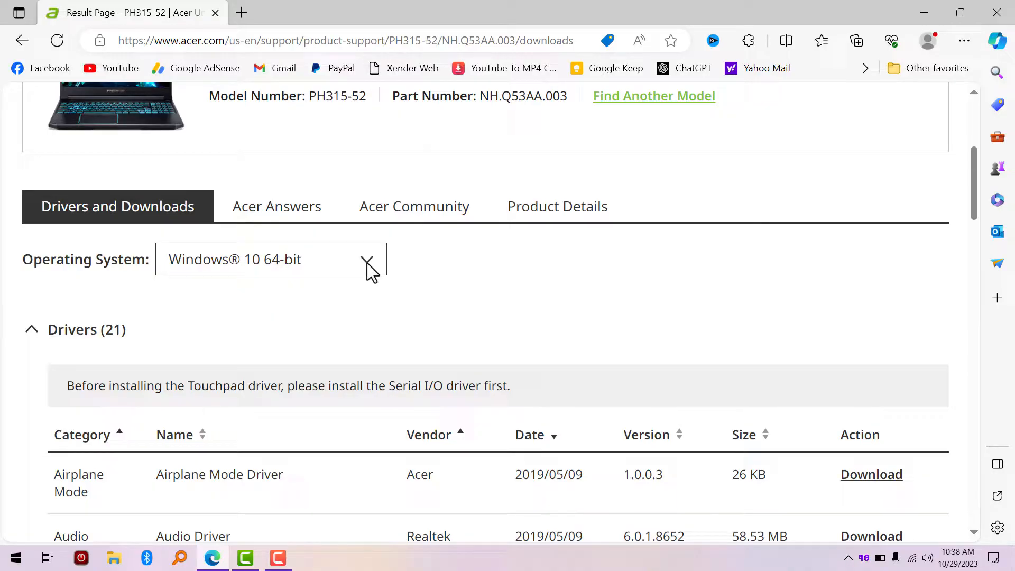
{"action": "scroll", "scroll_direction": "down", "scroll_amount": 3}
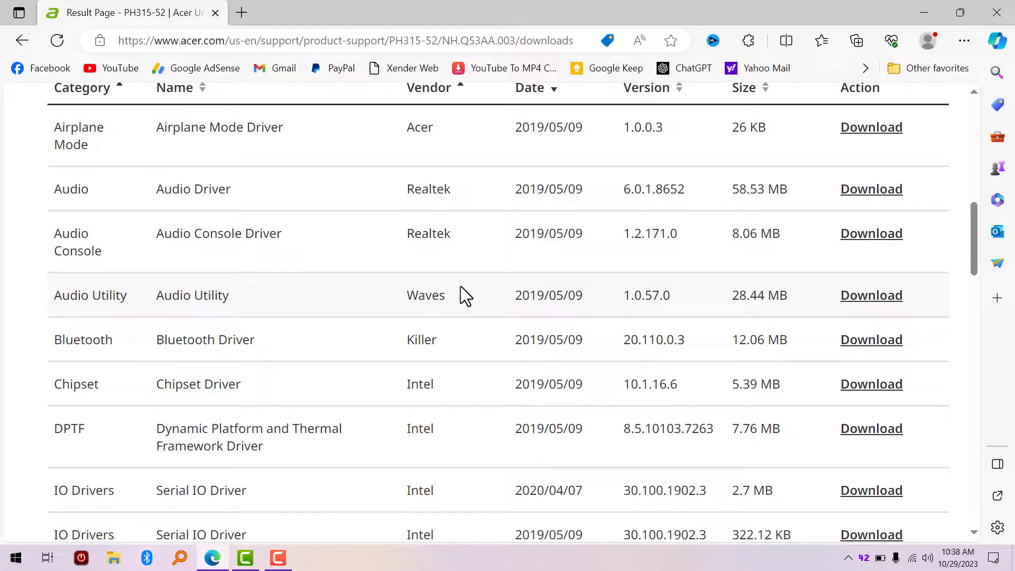
{"action": "scroll", "scroll_direction": "up", "scroll_amount": 3}
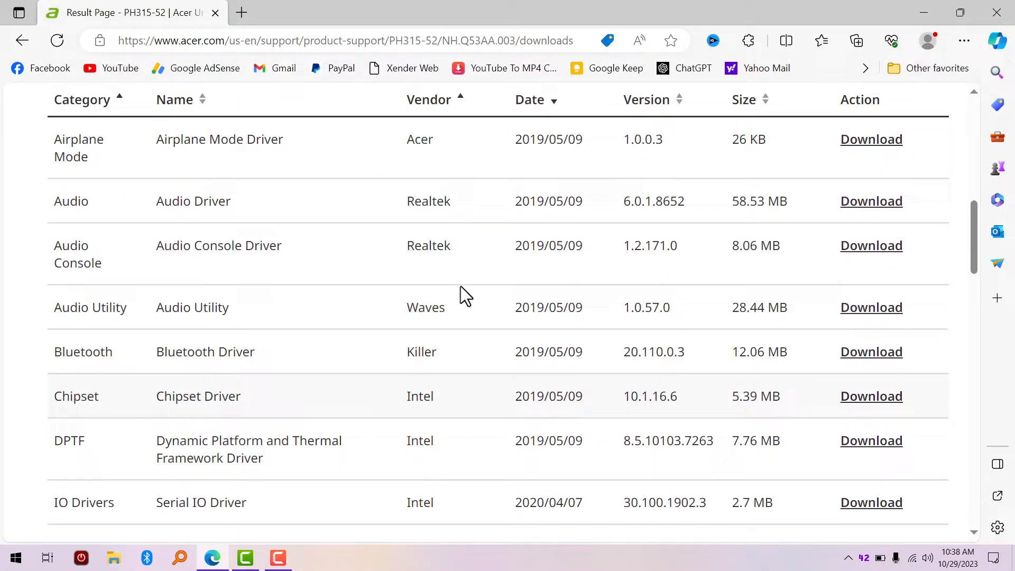
{"action": "scroll", "scroll_direction": "down", "scroll_amount": 3}
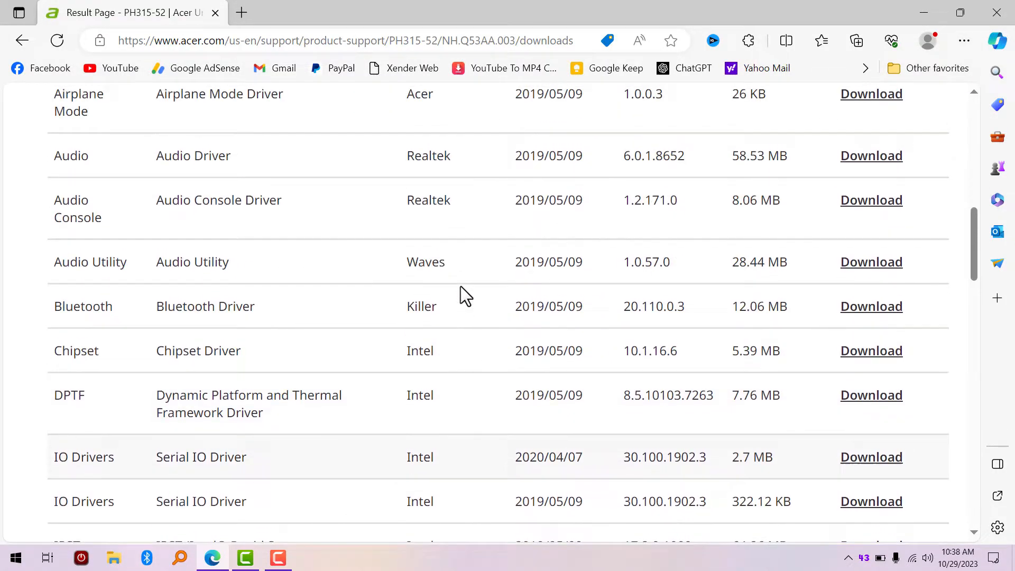
{"action": "scroll", "scroll_direction": "up", "scroll_amount": 3}
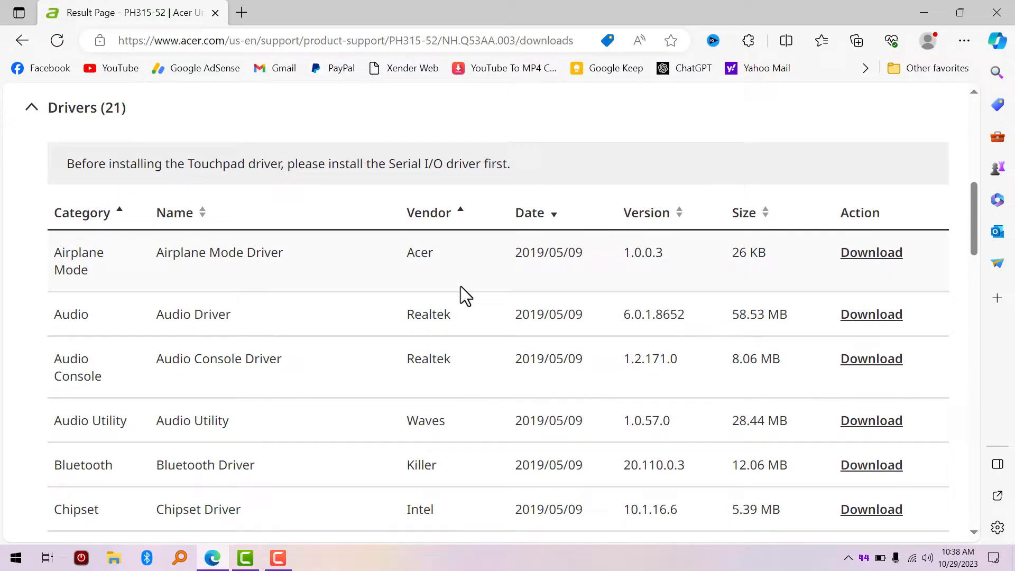
{"action": "scroll", "scroll_direction": "up", "scroll_amount": 3}
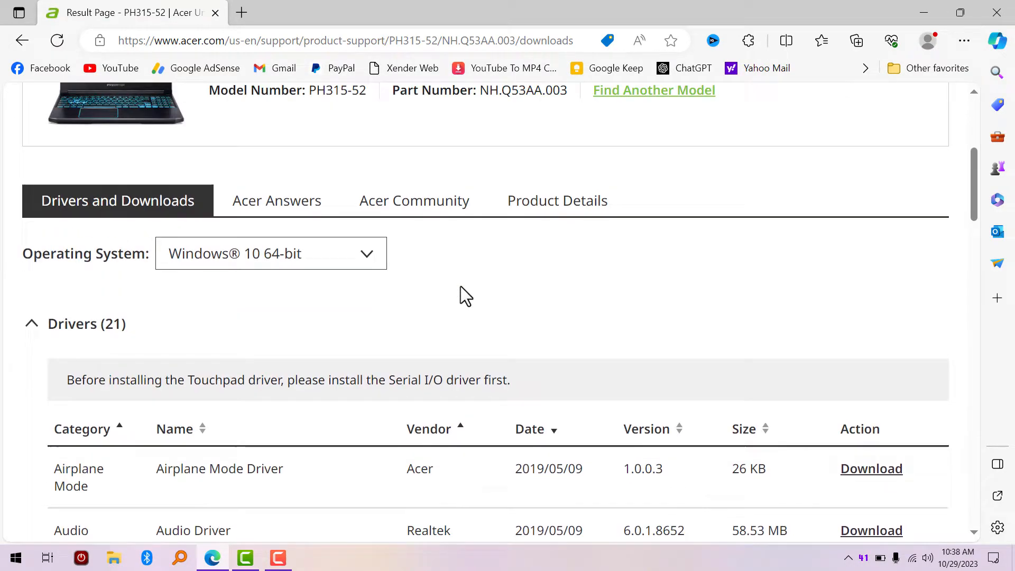
{"action": "scroll", "scroll_direction": "down", "scroll_amount": 3}
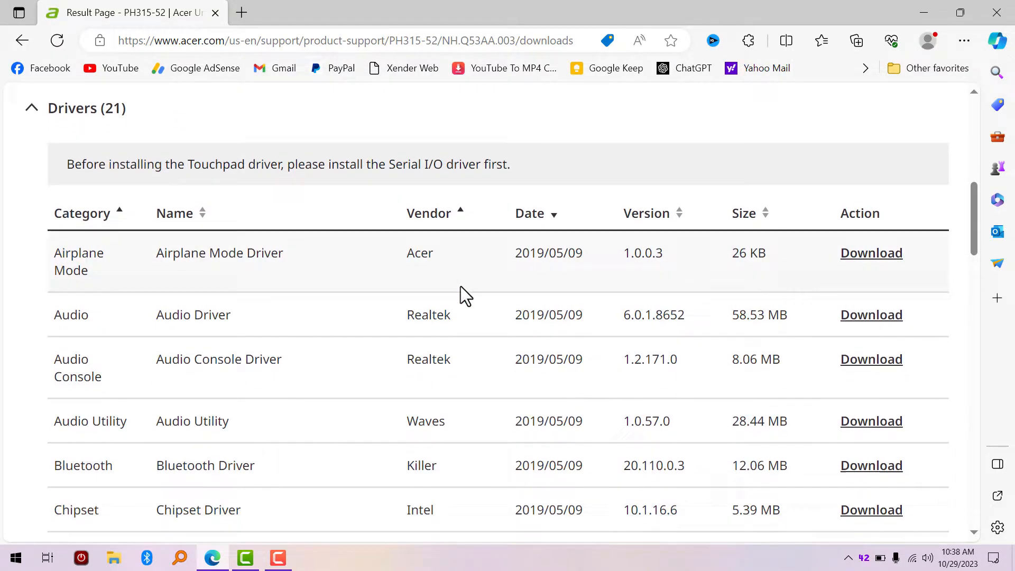
{"action": "scroll", "scroll_direction": "down", "scroll_amount": 3}
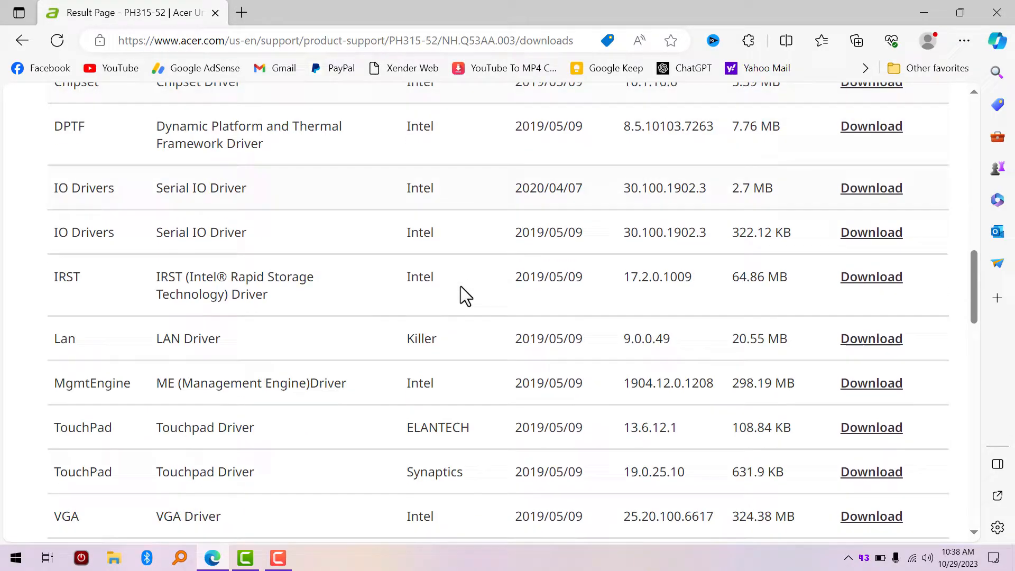
{"action": "scroll", "scroll_direction": "down", "scroll_amount": 3}
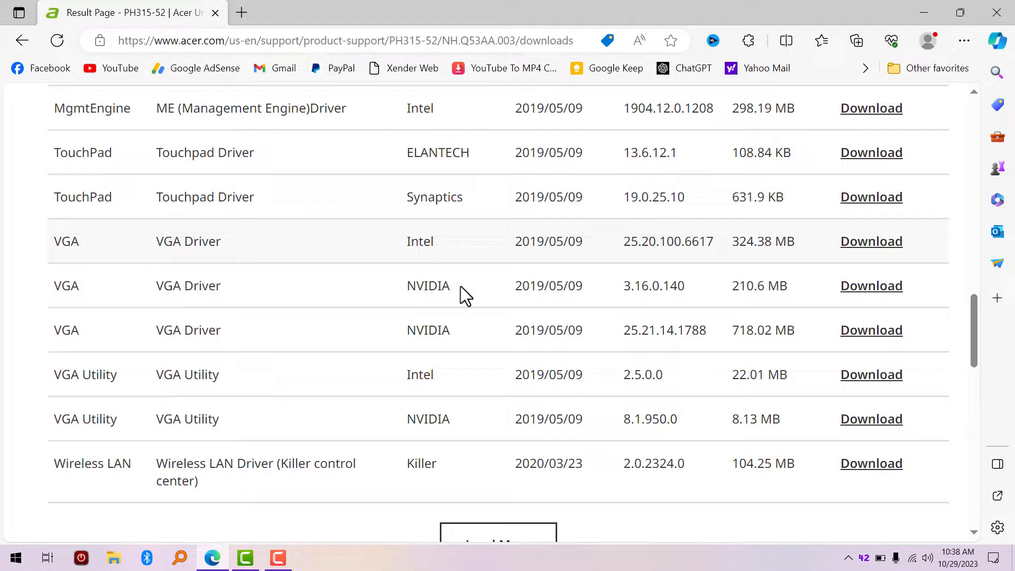
{"action": "scroll", "scroll_direction": "down", "scroll_amount": 3}
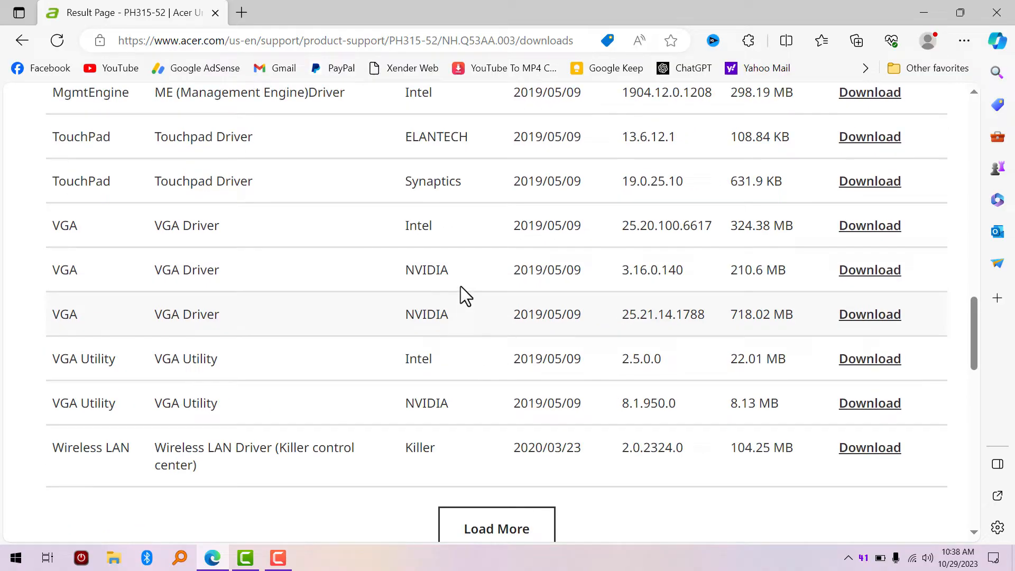
{"action": "scroll", "scroll_direction": "up", "scroll_amount": 3}
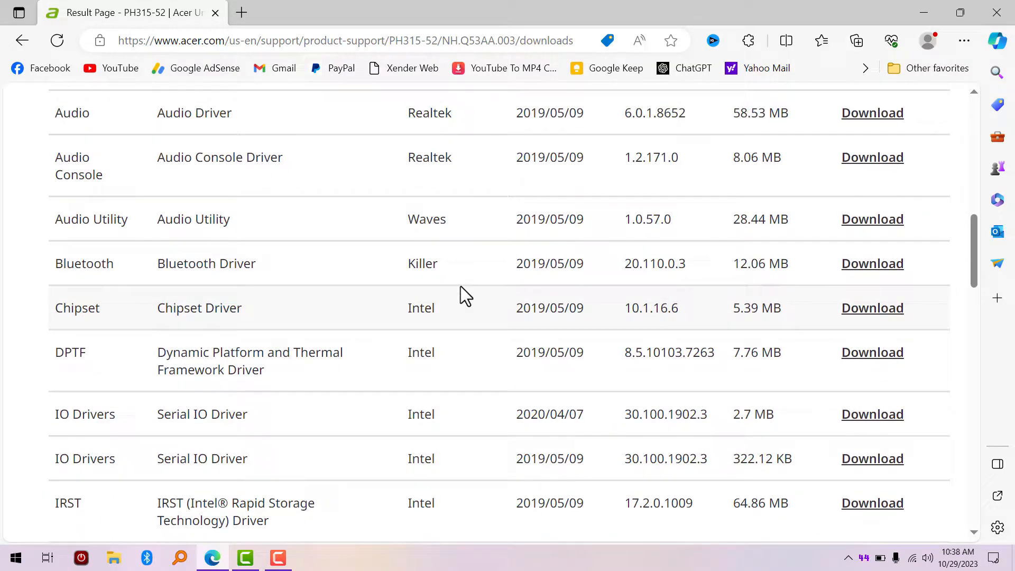
{"action": "scroll", "scroll_direction": "down", "scroll_amount": 3}
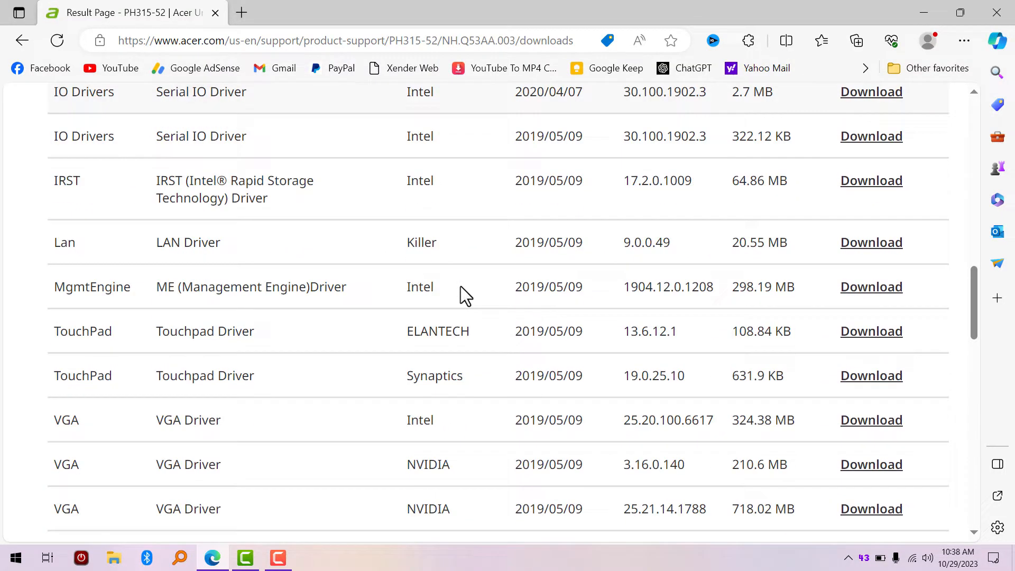
{"action": "scroll", "scroll_direction": "down", "scroll_amount": 3}
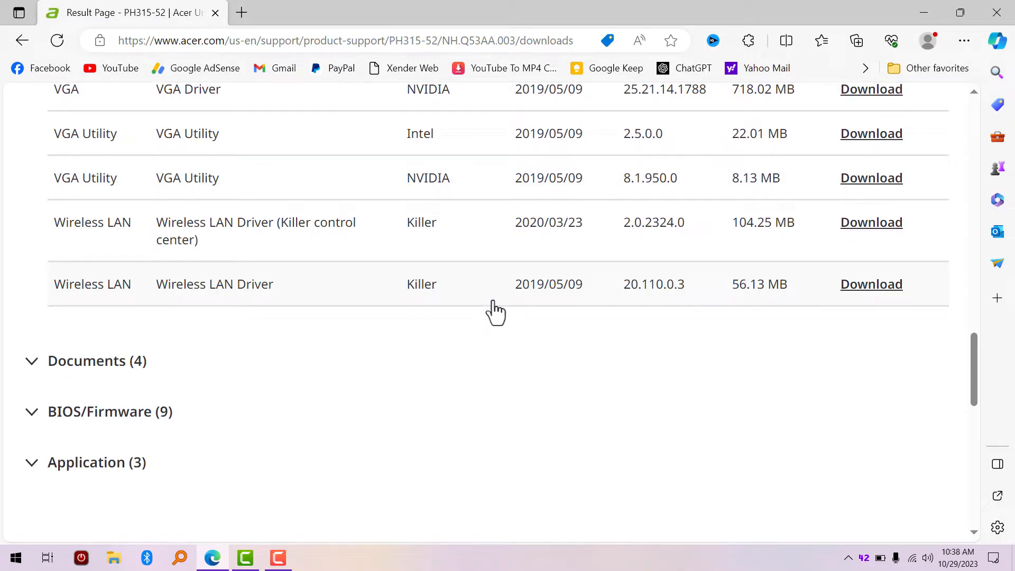
{"action": "mouse_move", "coordinate": [291, 340]}
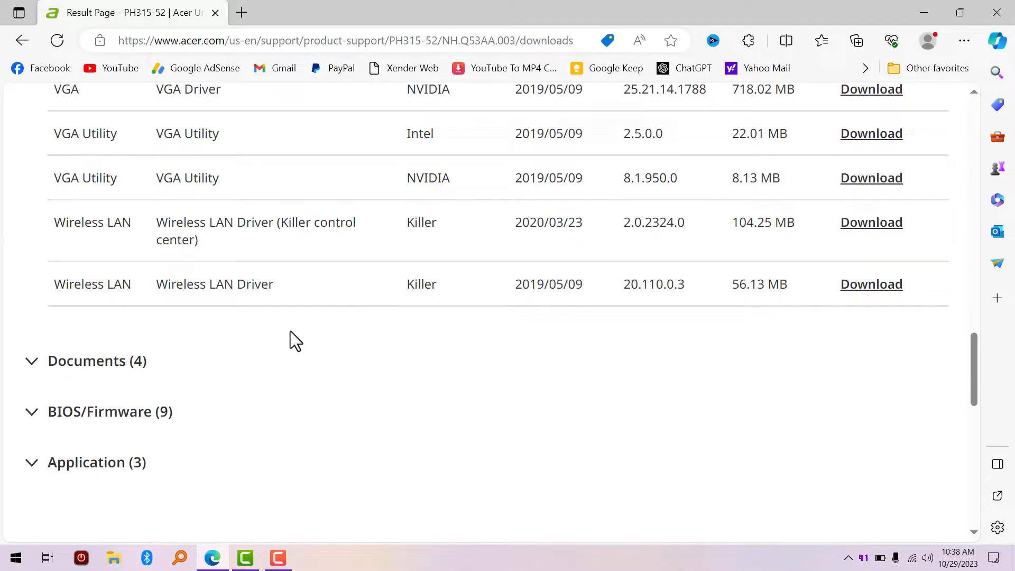
{"action": "scroll", "scroll_direction": "up", "scroll_amount": 3}
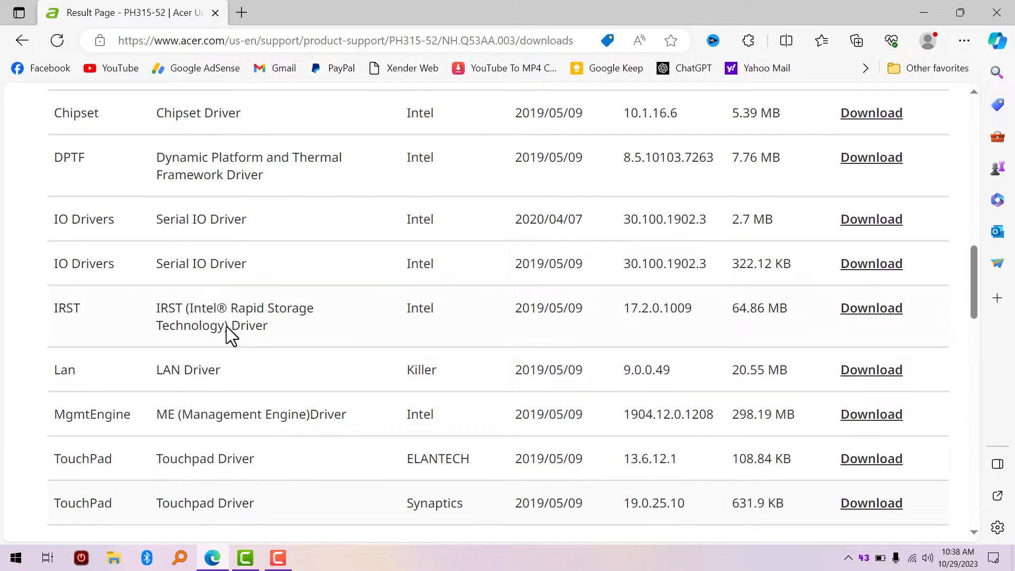
{"action": "scroll", "scroll_direction": "up", "scroll_amount": 3}
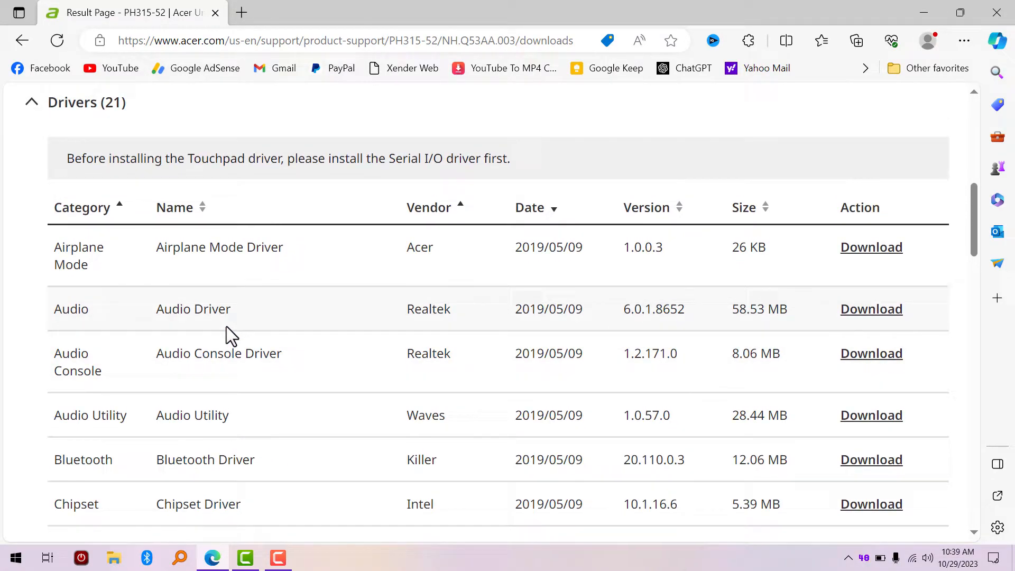
{"action": "scroll", "scroll_direction": "down", "scroll_amount": 3}
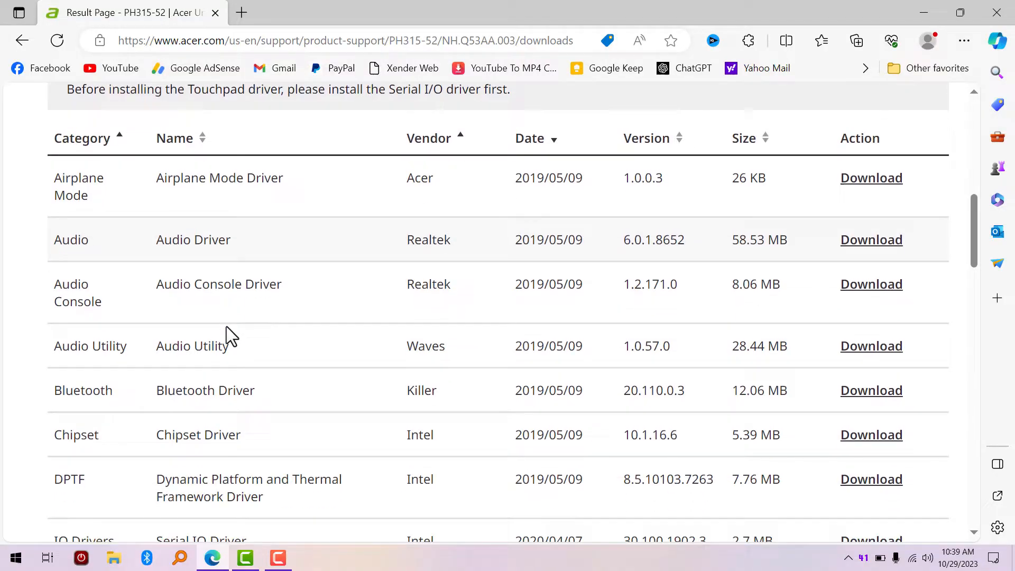
{"action": "scroll", "scroll_direction": "down", "scroll_amount": 3}
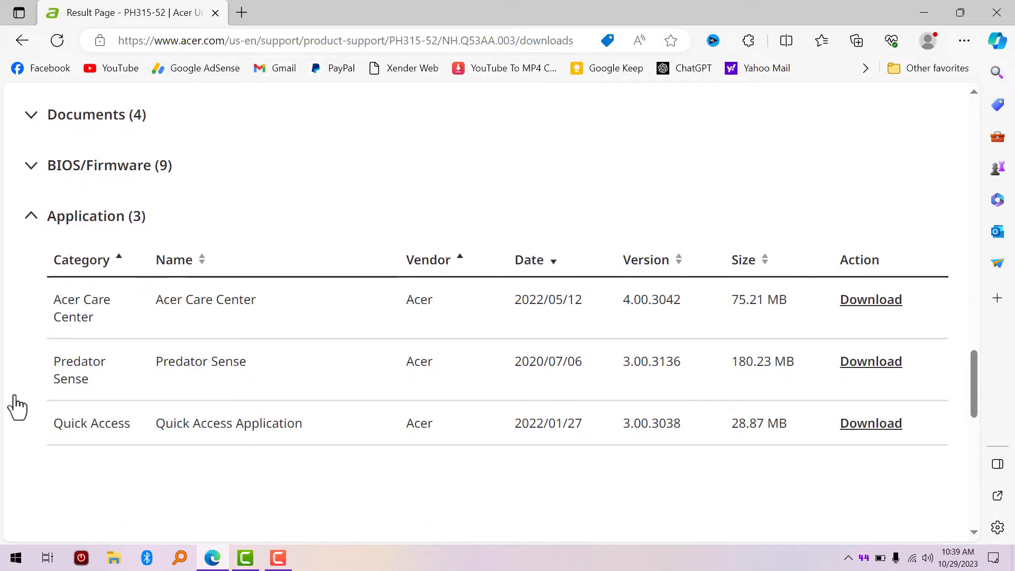
Step: Highlight Predator Sense 3.00.3136 (180.23 MB) under Application and start its download
{"action": "scroll", "scroll_direction": "down", "scroll_amount": 3}
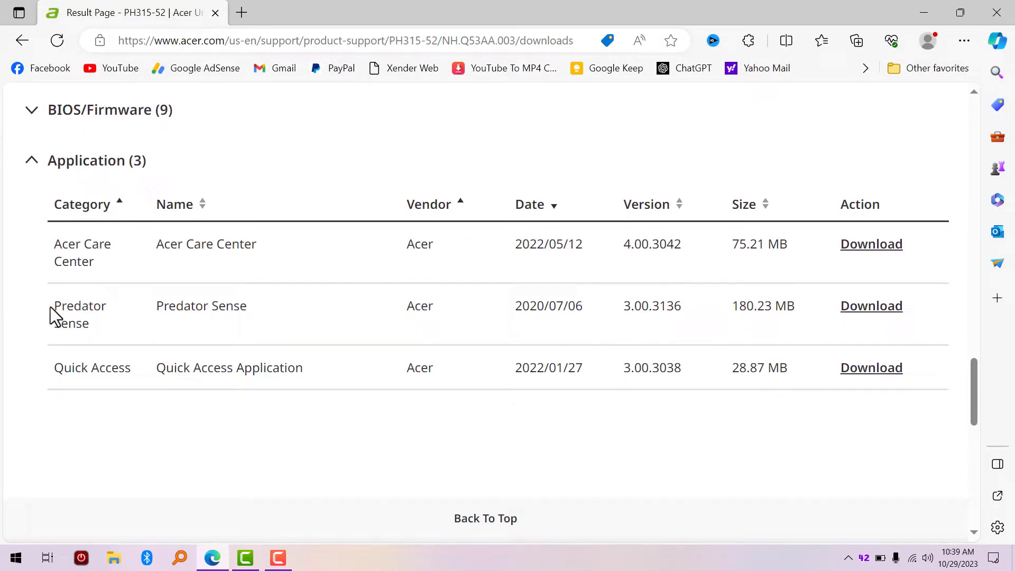
{"action": "double_click", "coordinate": [175, 306]}
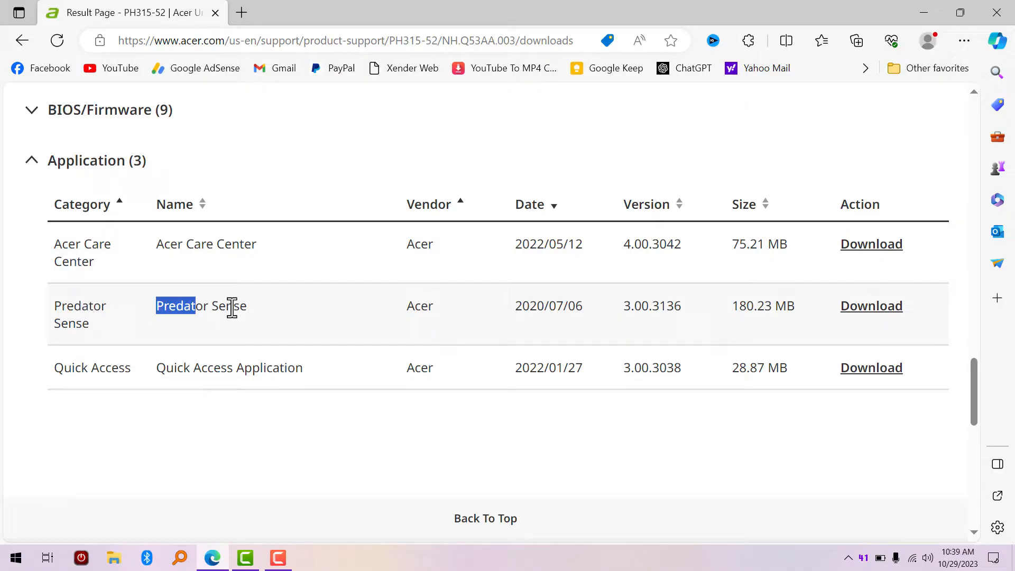
{"action": "double_click", "coordinate": [202, 306]}
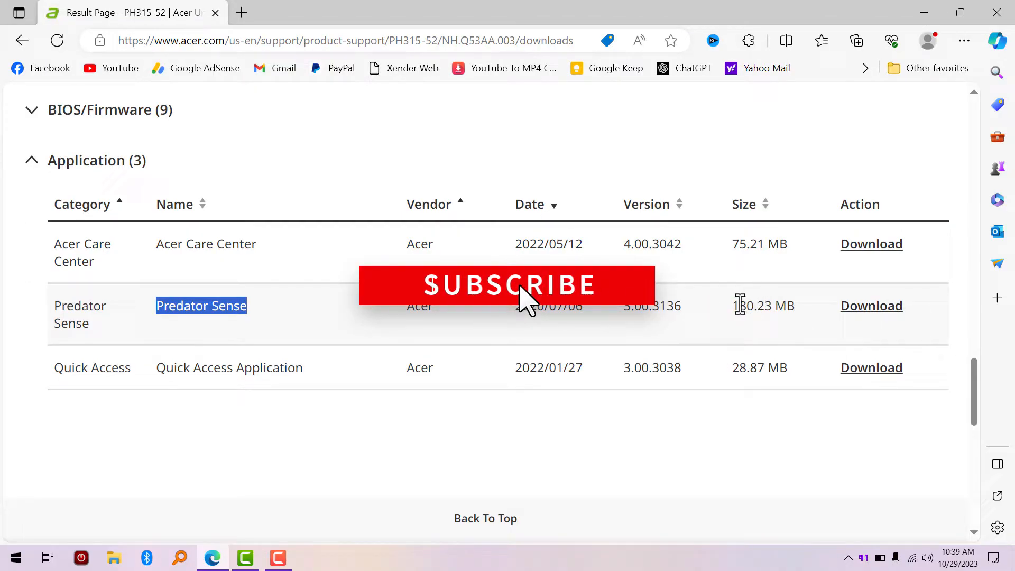
{"action": "mouse_move", "coordinate": [872, 305]}
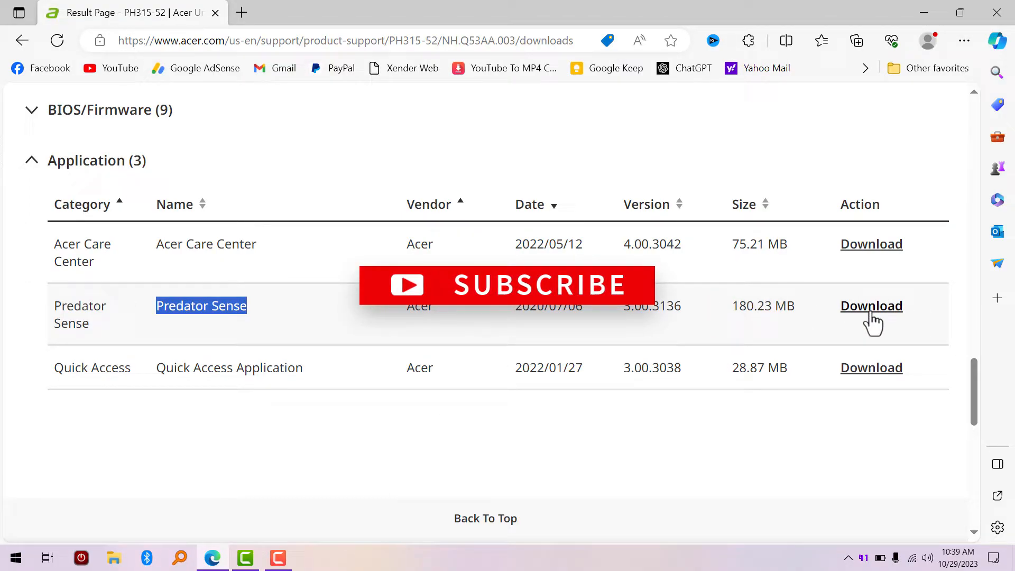
{"action": "left_click", "coordinate": [871, 305]}
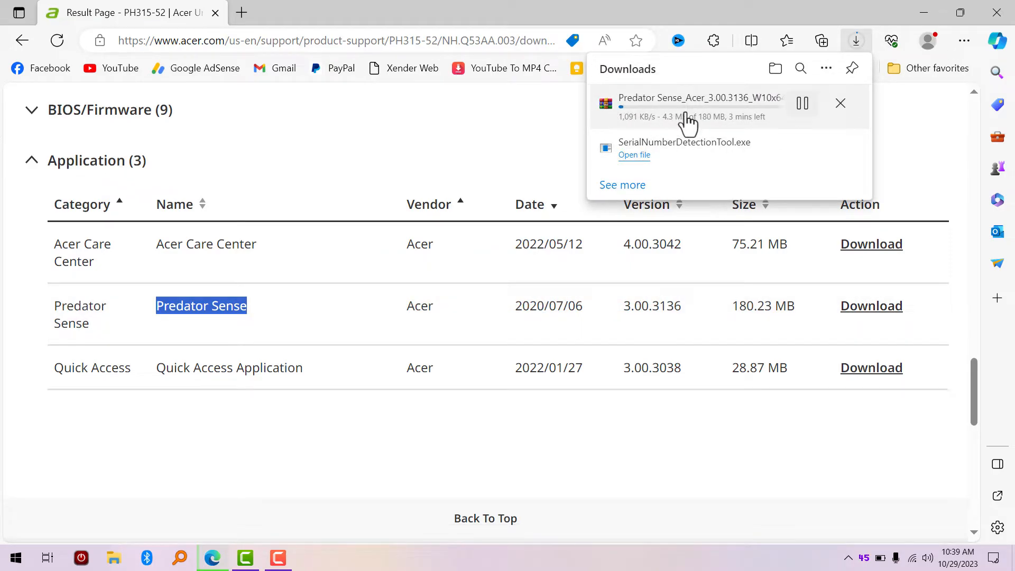
{"action": "mouse_move", "coordinate": [572, 122]}
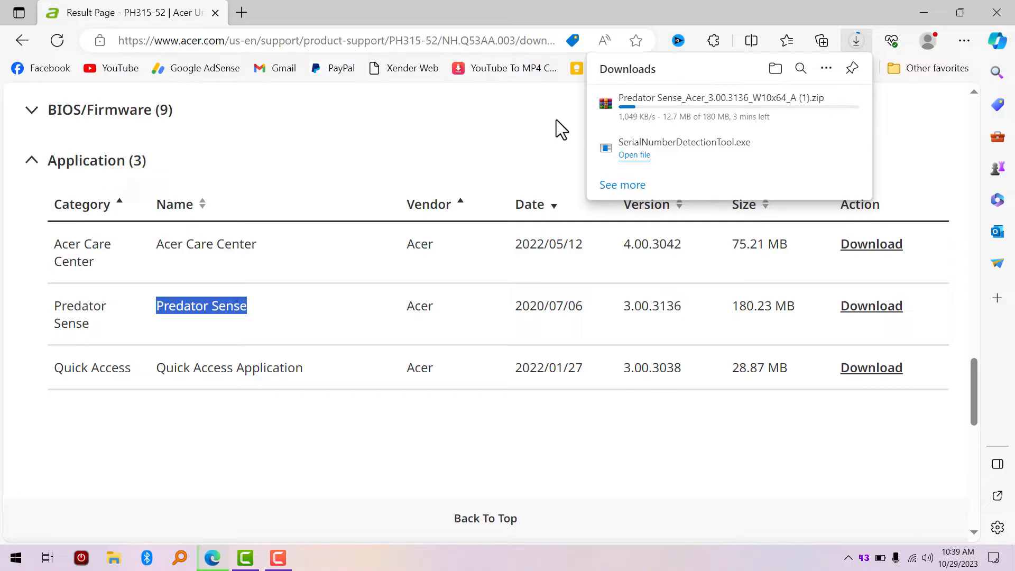
{"action": "mouse_move", "coordinate": [803, 103]}
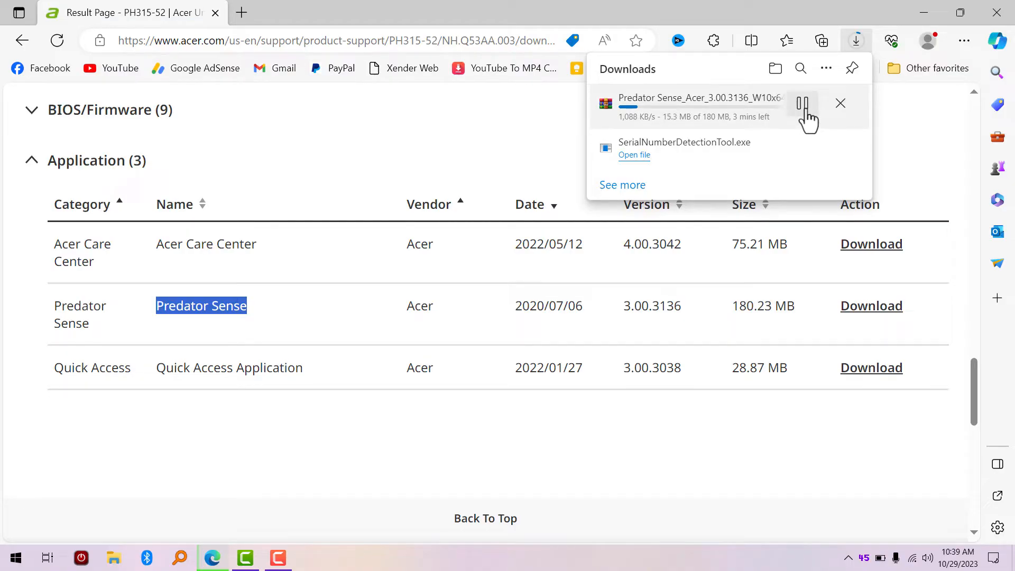
Step: Pause the Predator Sense download at 15.9 MB and minimize Edge
{"action": "left_click", "coordinate": [802, 103]}
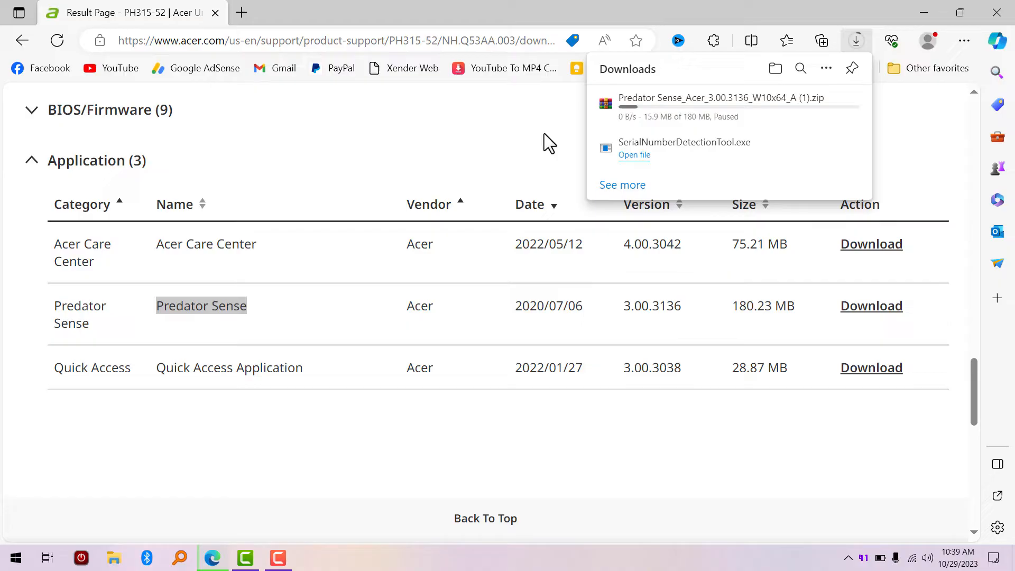
{"action": "mouse_move", "coordinate": [930, 104]}
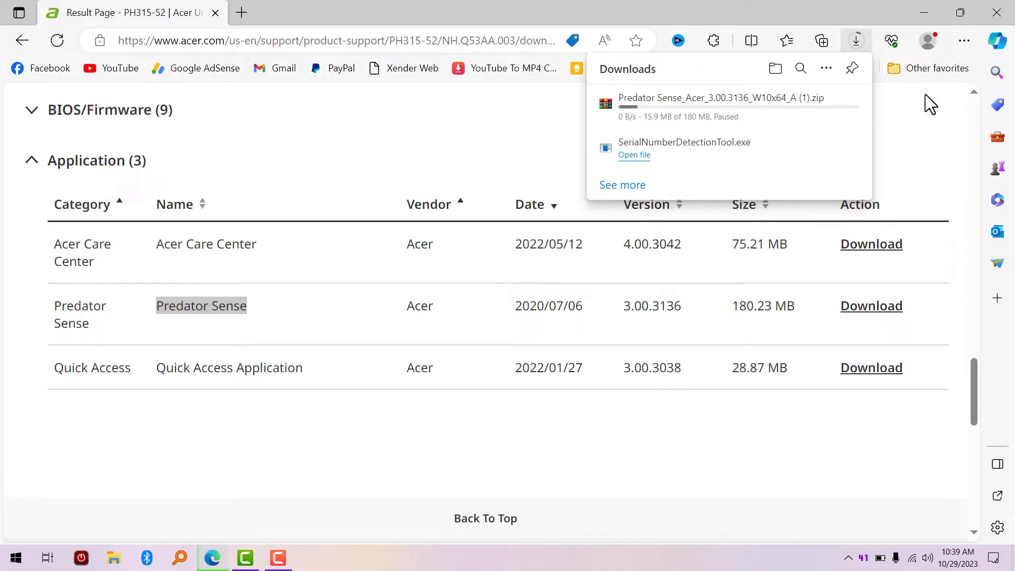
{"action": "mouse_move", "coordinate": [943, 130]}
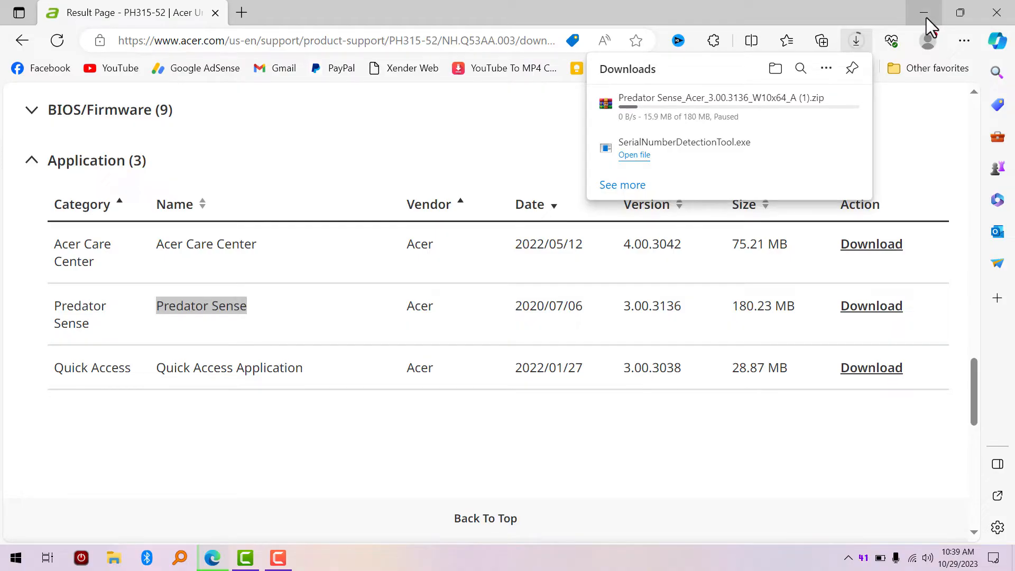
{"action": "left_click", "coordinate": [923, 12]}
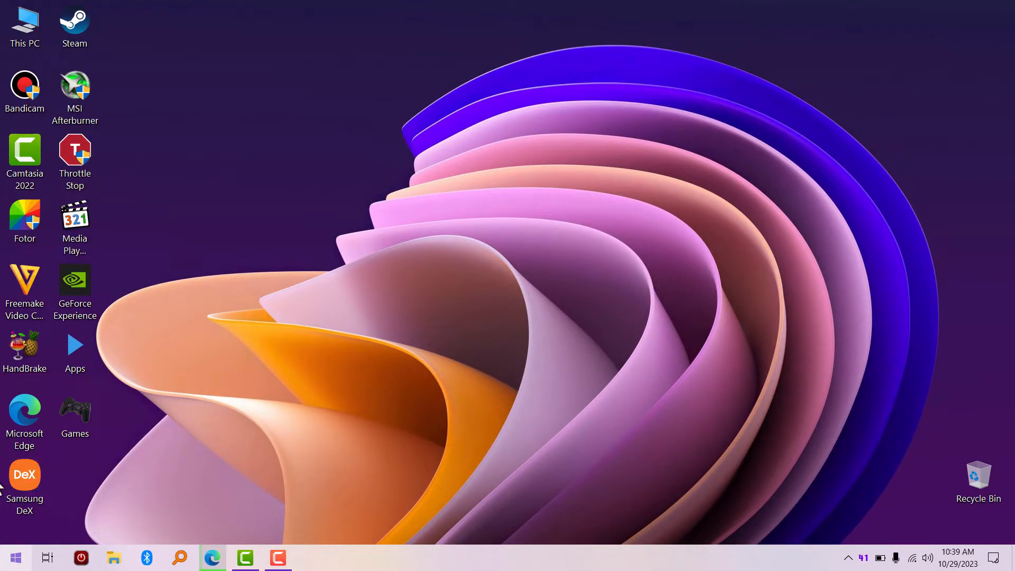
Step: Open Downloads in File Explorer and select the 180 MB Predator Sense zip
{"action": "left_click", "coordinate": [12, 558]}
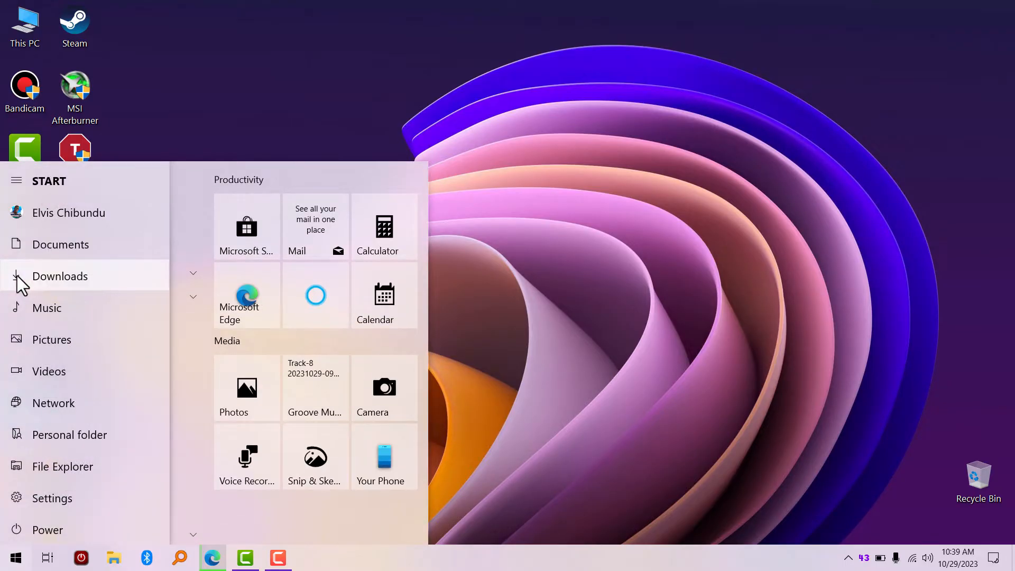
{"action": "left_click", "coordinate": [17, 180]}
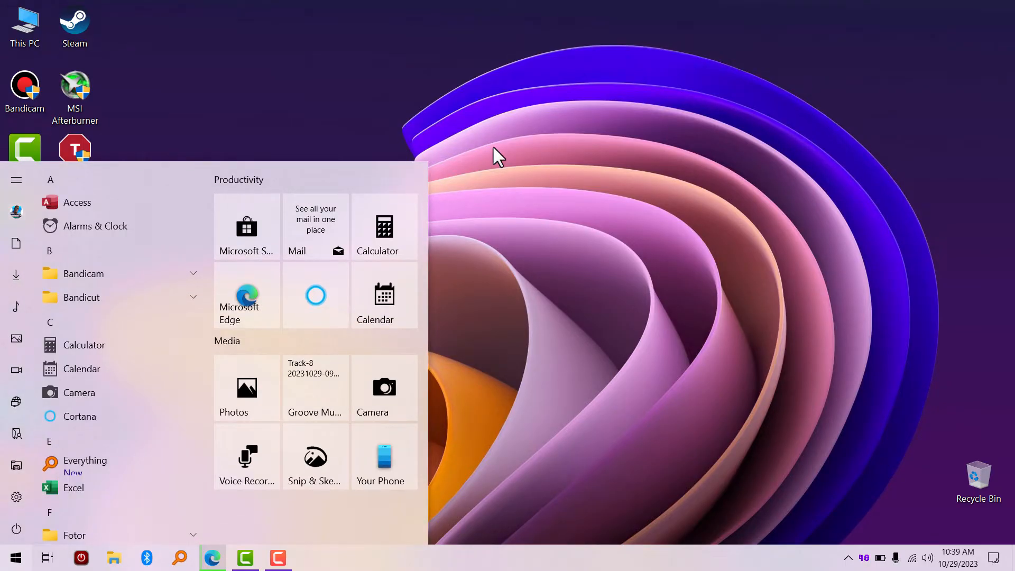
{"action": "left_click", "coordinate": [113, 557]}
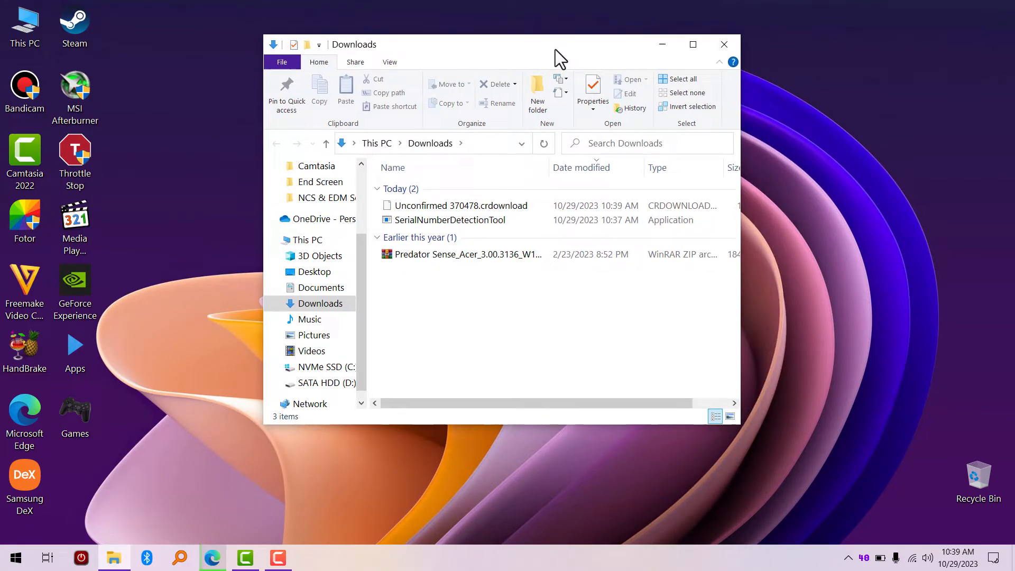
{"action": "left_click", "coordinate": [466, 254]}
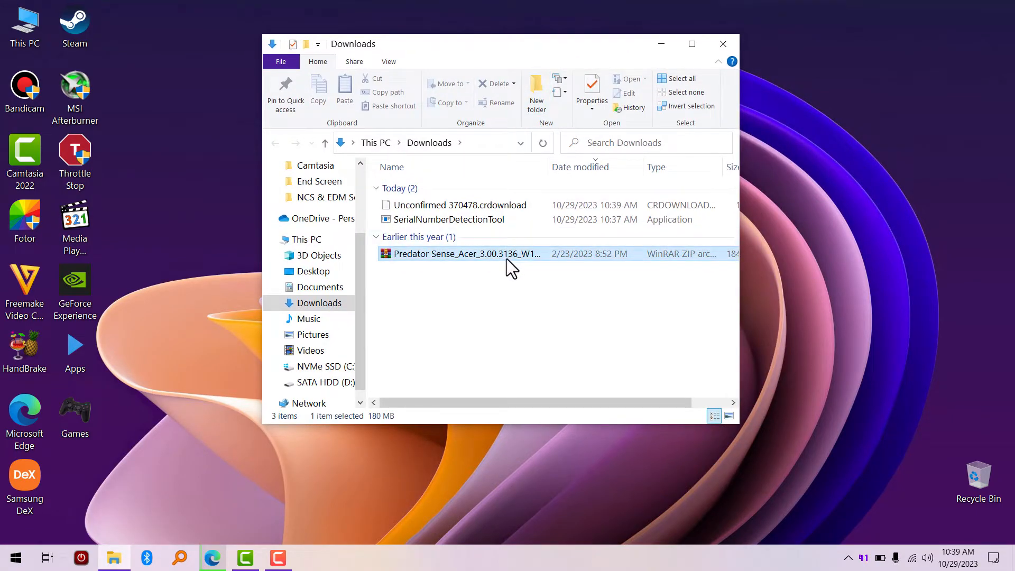
{"action": "left_click", "coordinate": [464, 253]}
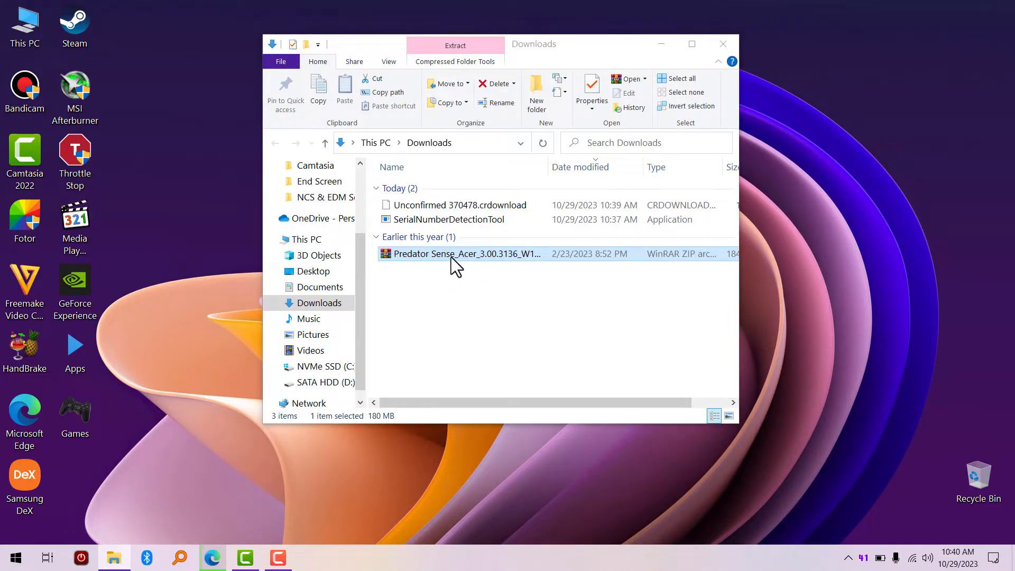
Step: Extract the Predator Sense archive to the Desktop with WinRAR, then close WinRAR
{"action": "double_click", "coordinate": [464, 253]}
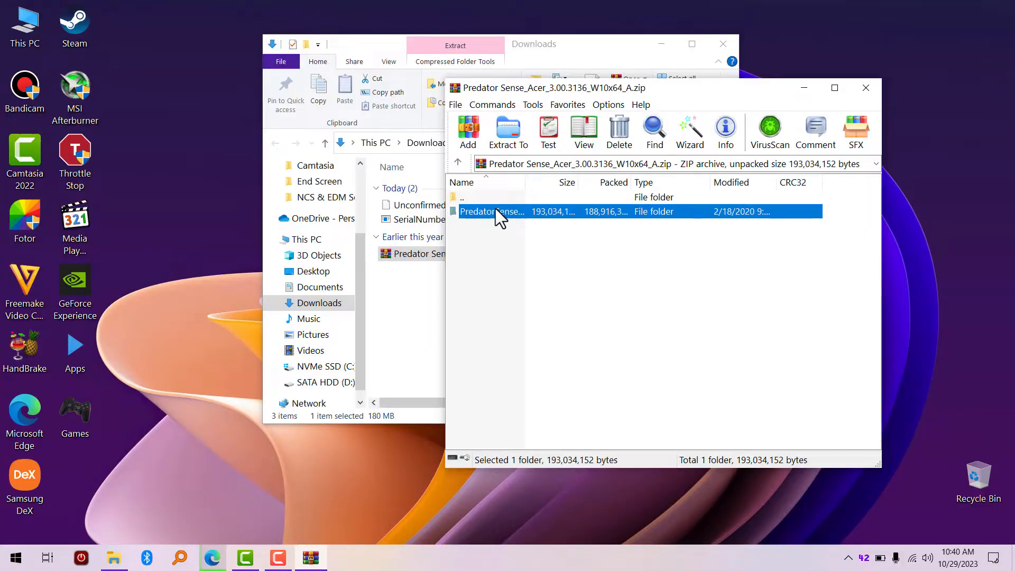
{"action": "left_click", "coordinate": [507, 129]}
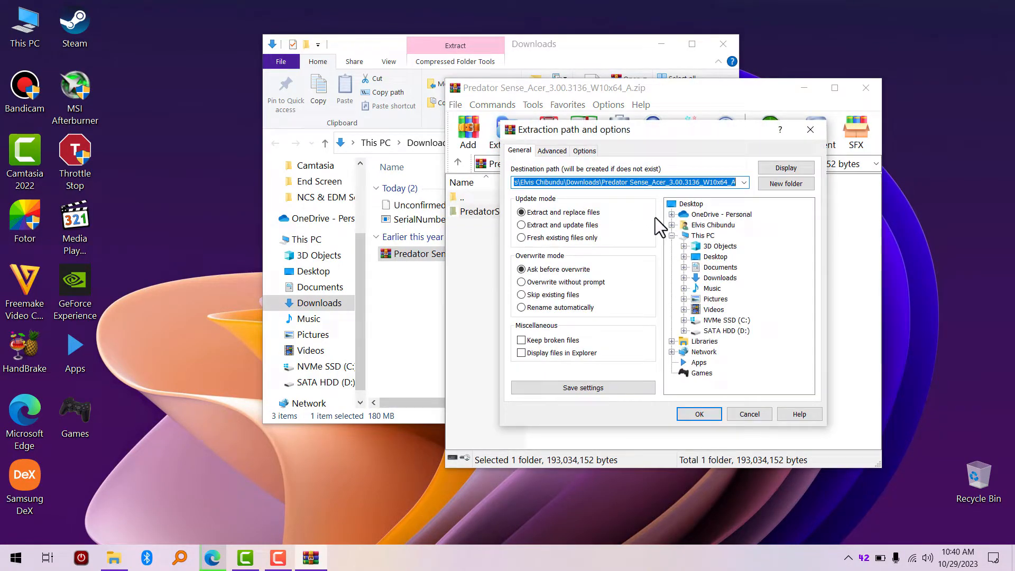
{"action": "left_click", "coordinate": [690, 204]}
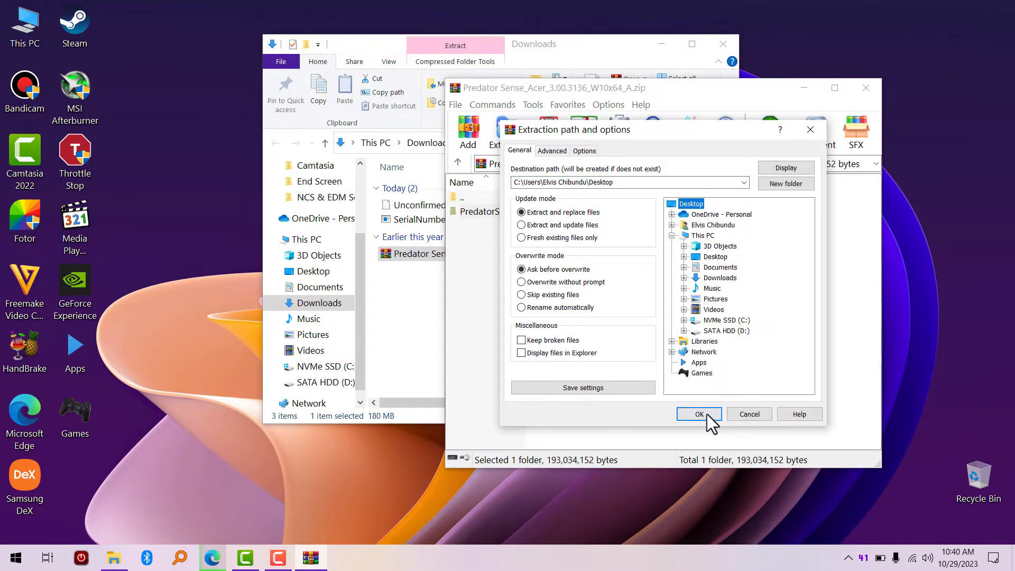
{"action": "left_click", "coordinate": [698, 413]}
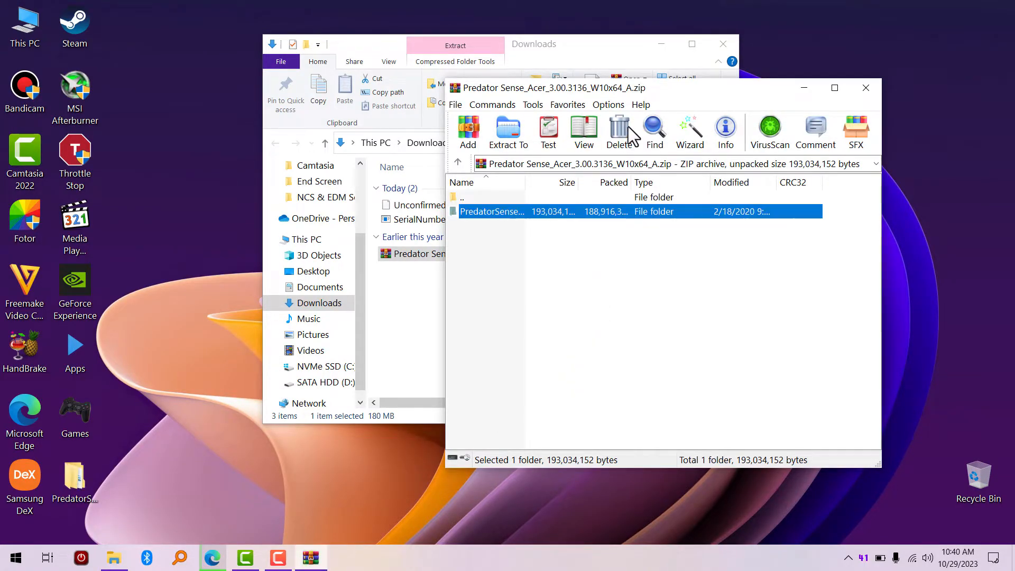
{"action": "left_click", "coordinate": [866, 87]}
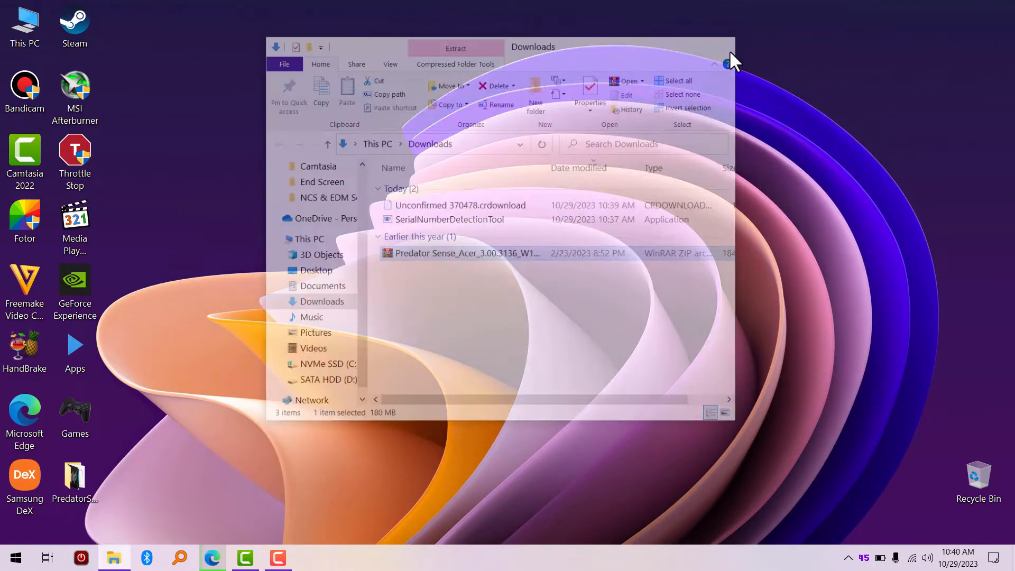
Step: Open the extracted PredatorSense folder on the desktop and run Setup.exe
{"action": "left_click", "coordinate": [728, 46]}
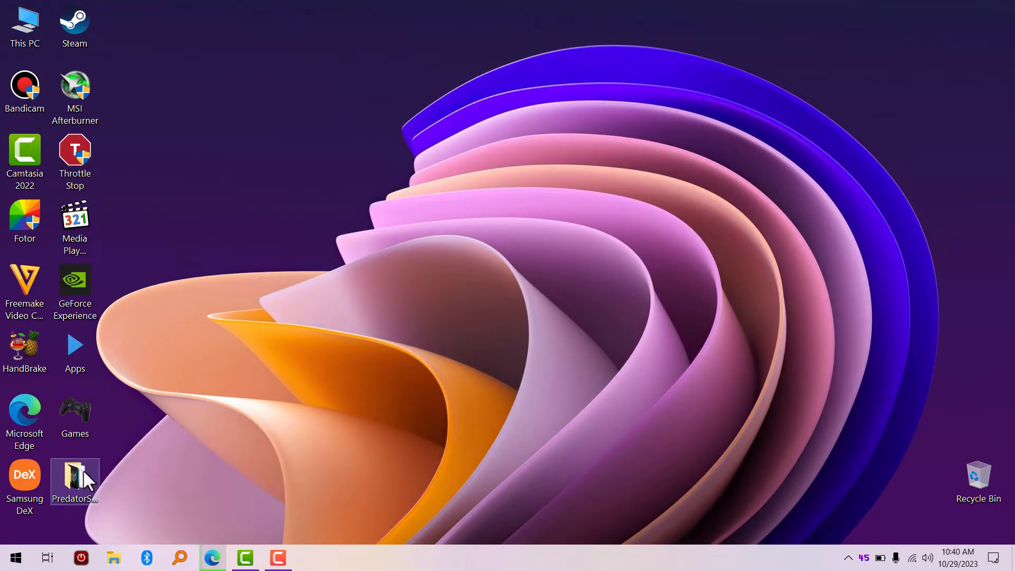
{"action": "left_click", "coordinate": [113, 557]}
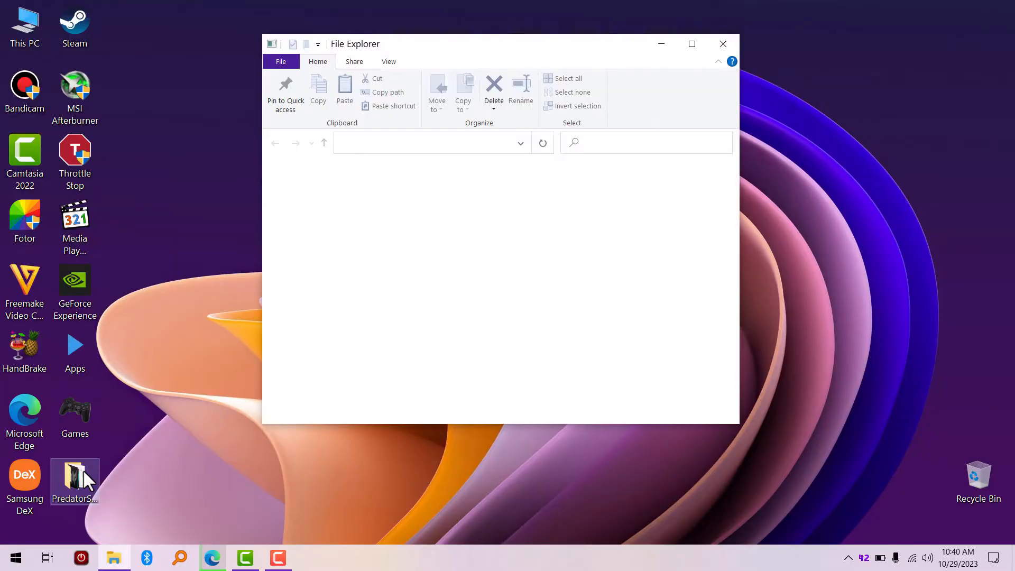
{"action": "double_click", "coordinate": [74, 475]}
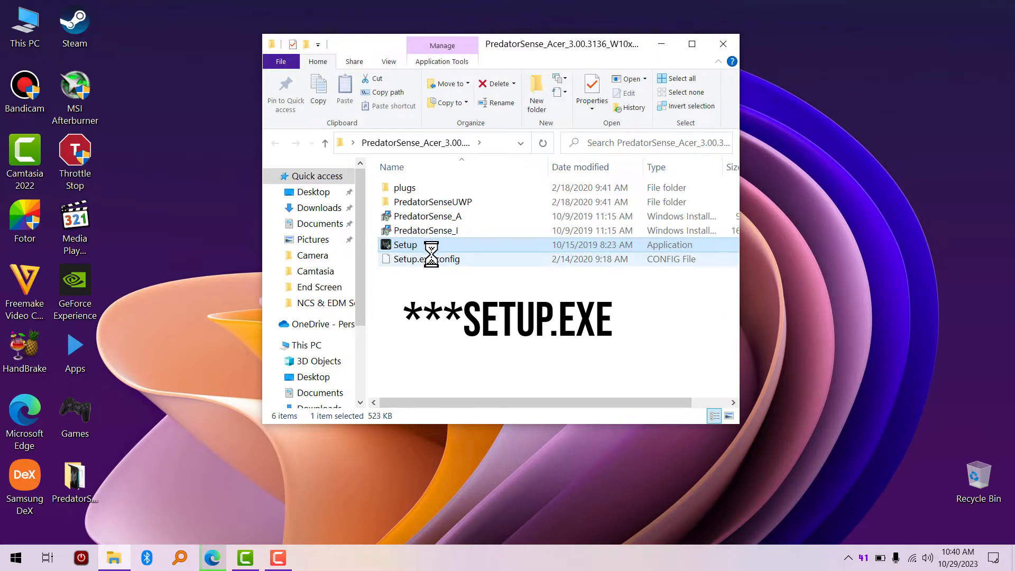
{"action": "double_click", "coordinate": [405, 245]}
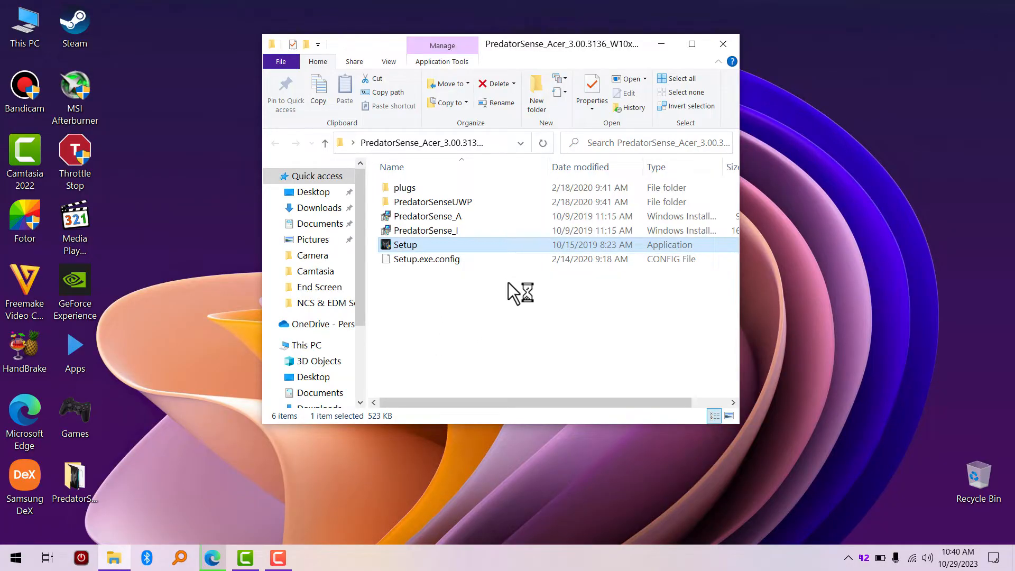
{"action": "double_click", "coordinate": [406, 244]}
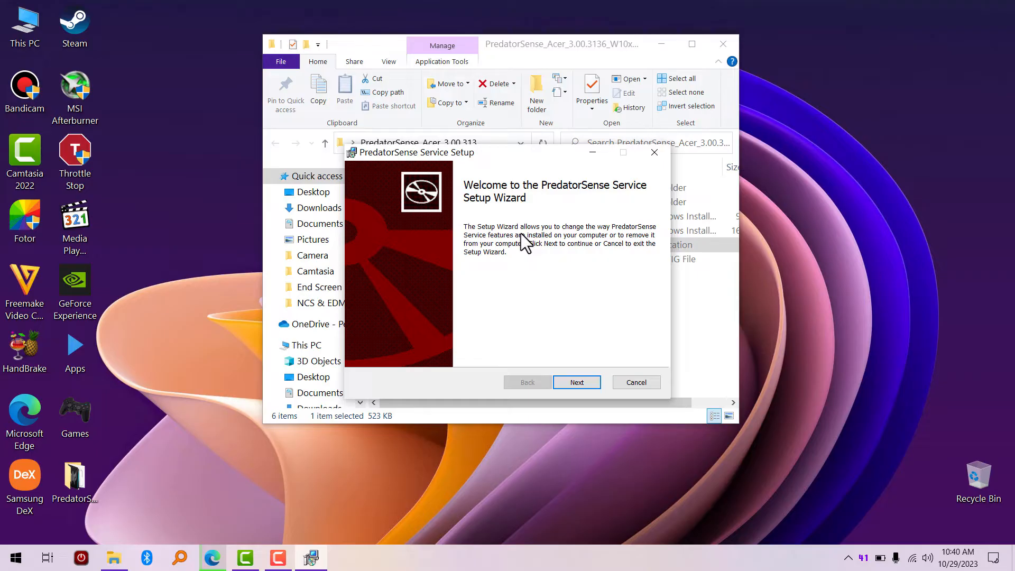
Step: Cancel the PredatorSense Service wizard after Next, confirm Yes, and Finish
{"action": "left_click", "coordinate": [575, 382]}
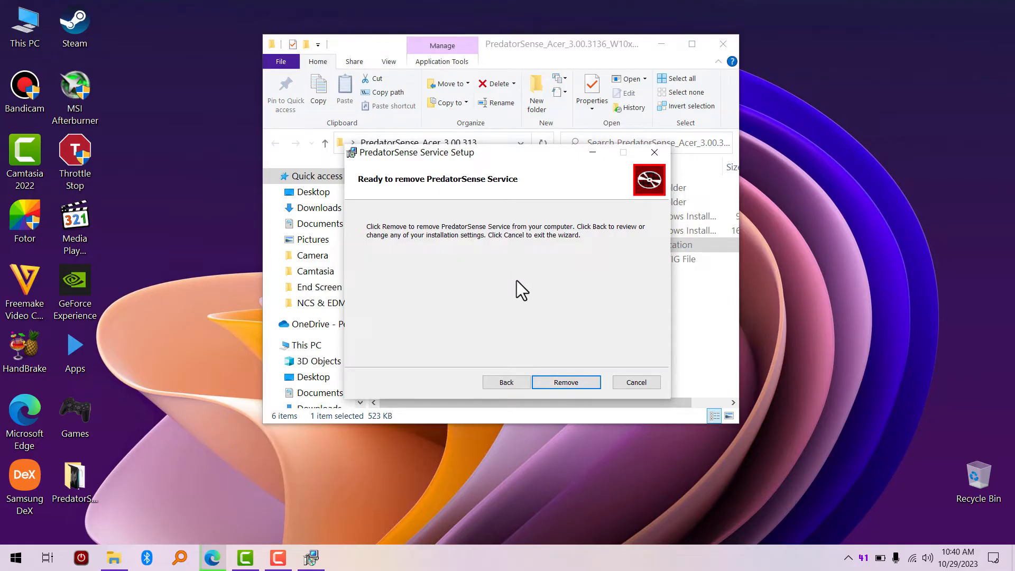
{"action": "mouse_move", "coordinate": [530, 298]}
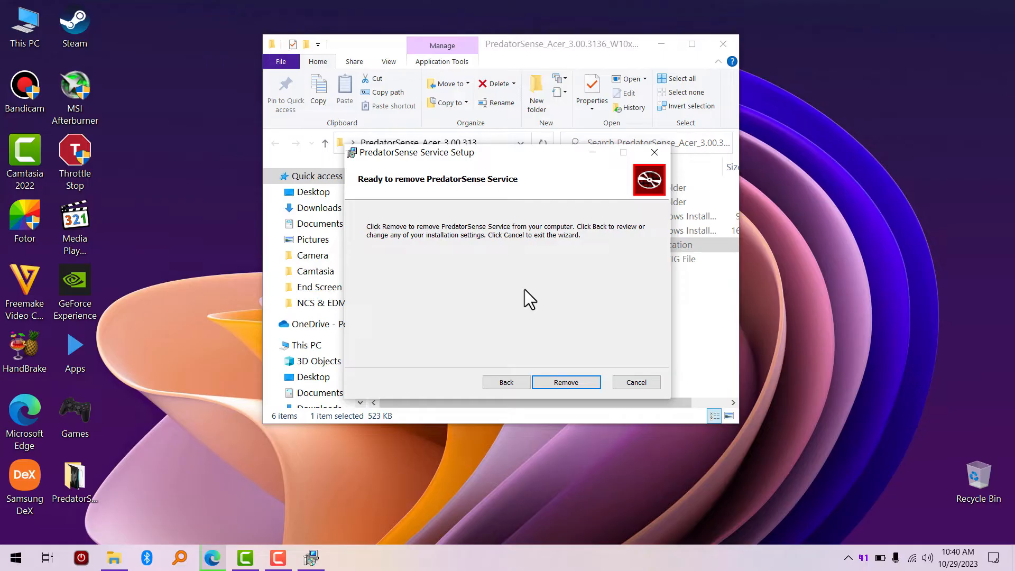
{"action": "mouse_move", "coordinate": [628, 191]}
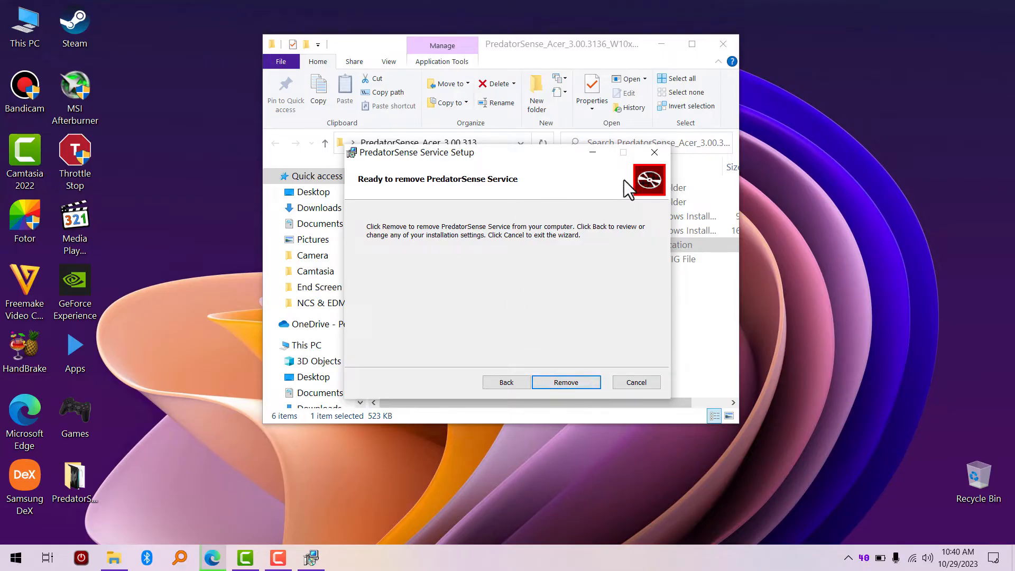
{"action": "left_click", "coordinate": [635, 381]}
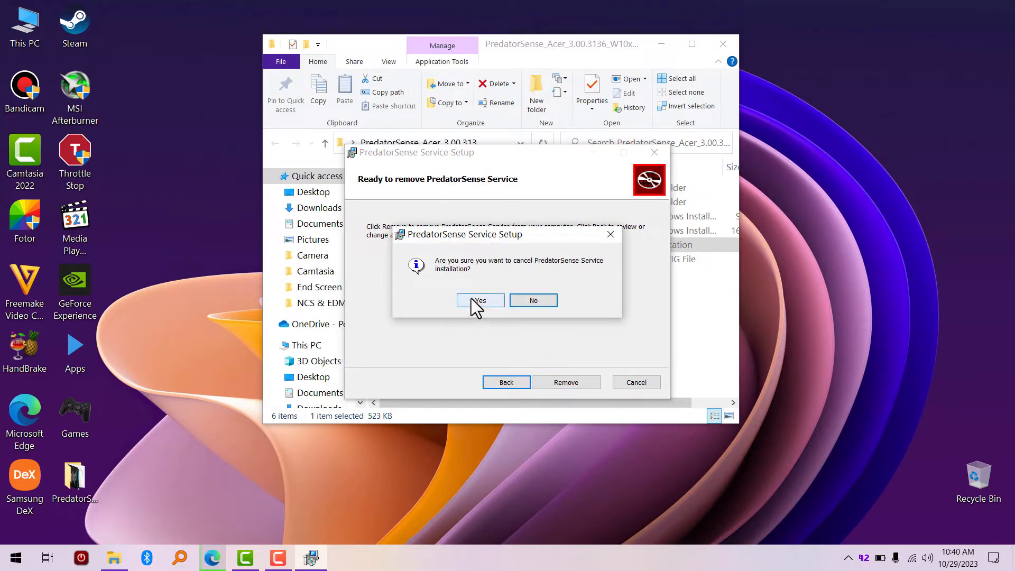
{"action": "left_click", "coordinate": [479, 300]}
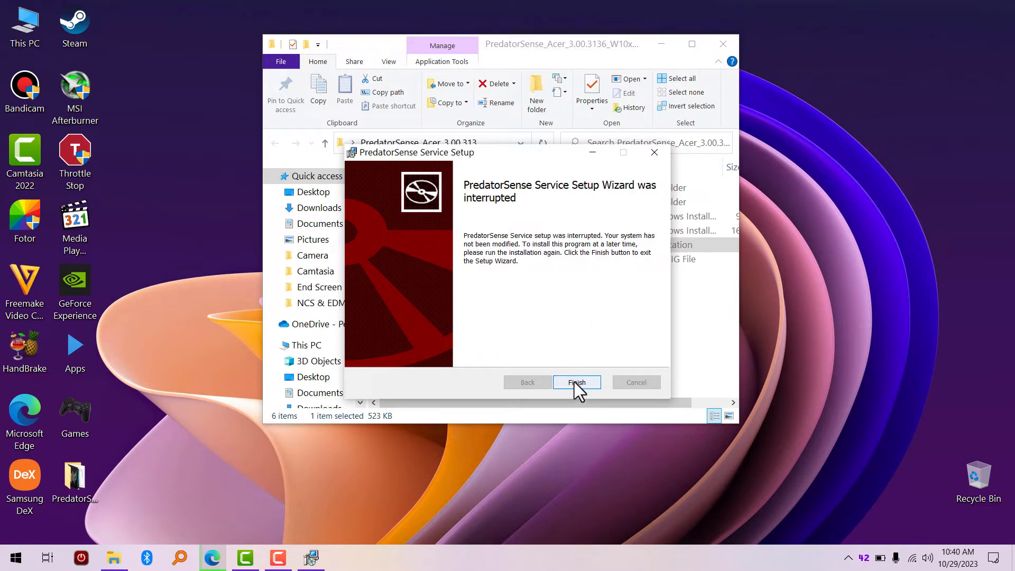
{"action": "left_click", "coordinate": [575, 382]}
{"action": "type", "text": "p"}
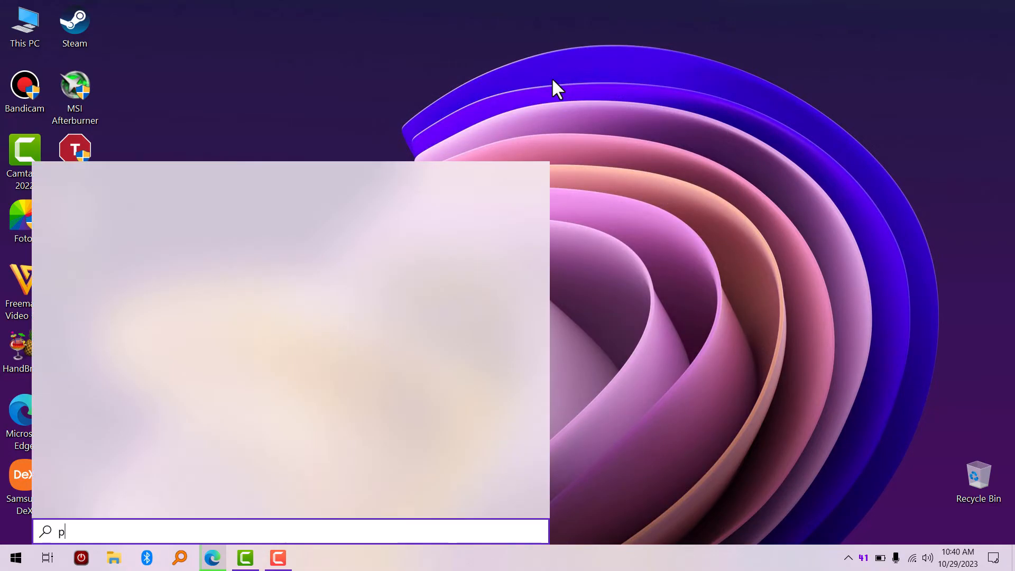
Step: Search for PredatorSense in Windows Search and launch it to its Home page
{"action": "type", "text": "re"}
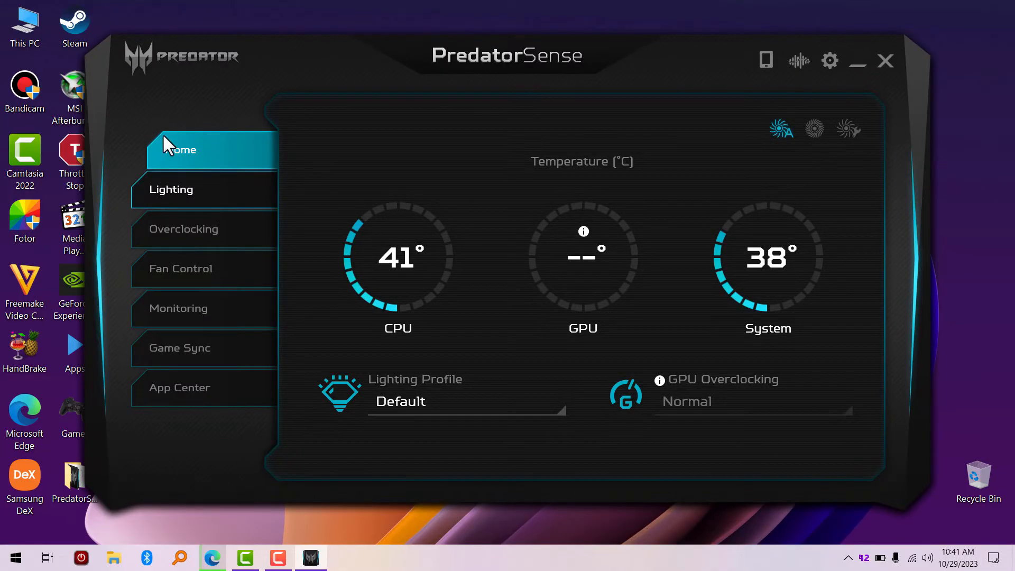
{"action": "mouse_move", "coordinate": [194, 201]}
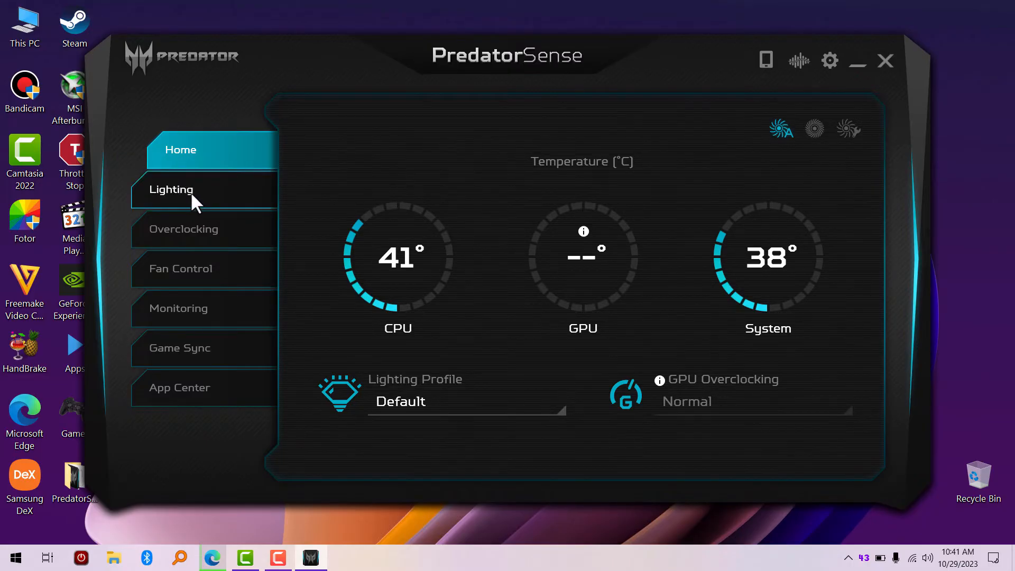
{"action": "left_click", "coordinate": [183, 228]}
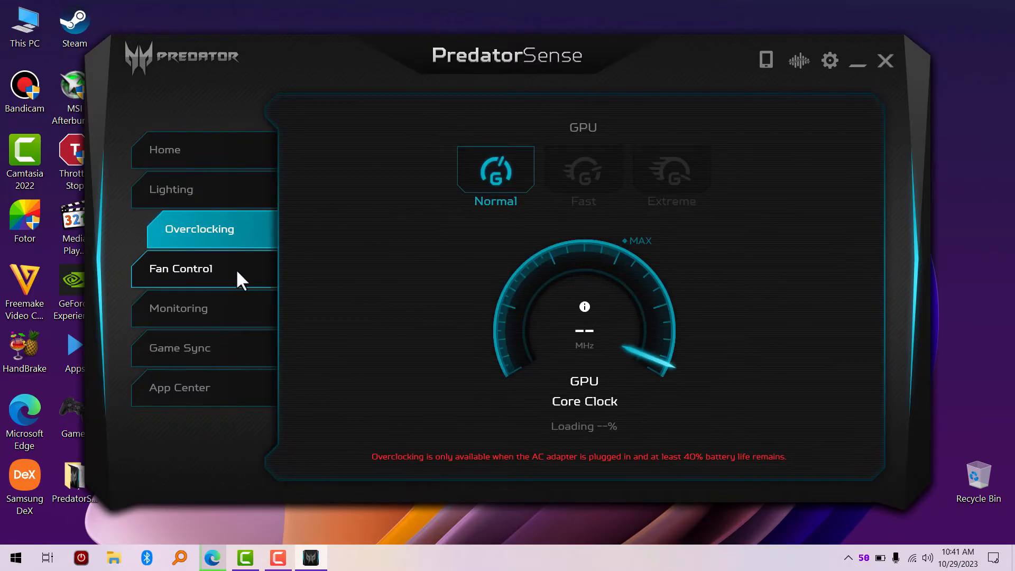
{"action": "left_click", "coordinate": [194, 308]}
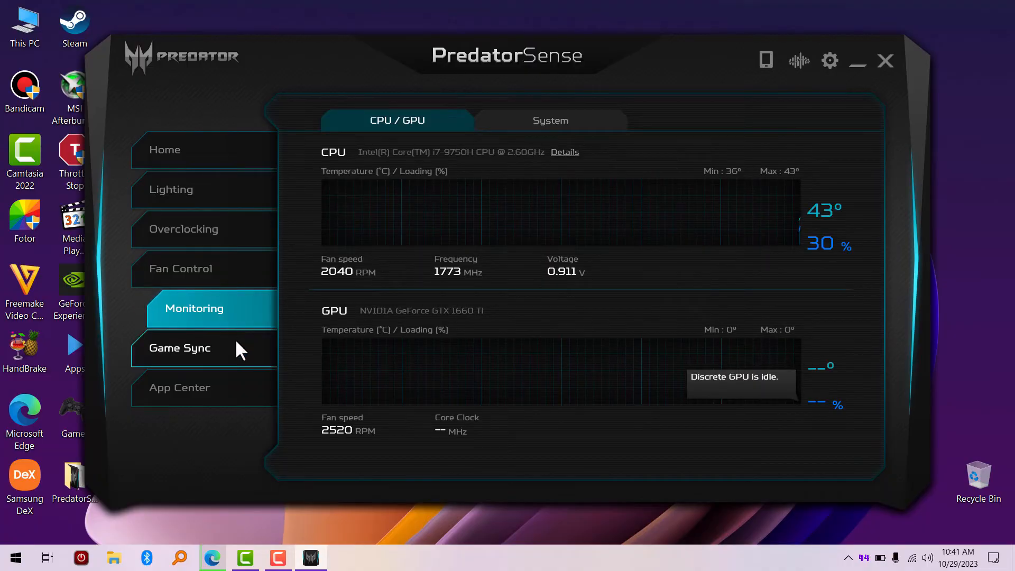
{"action": "left_click", "coordinate": [196, 387]}
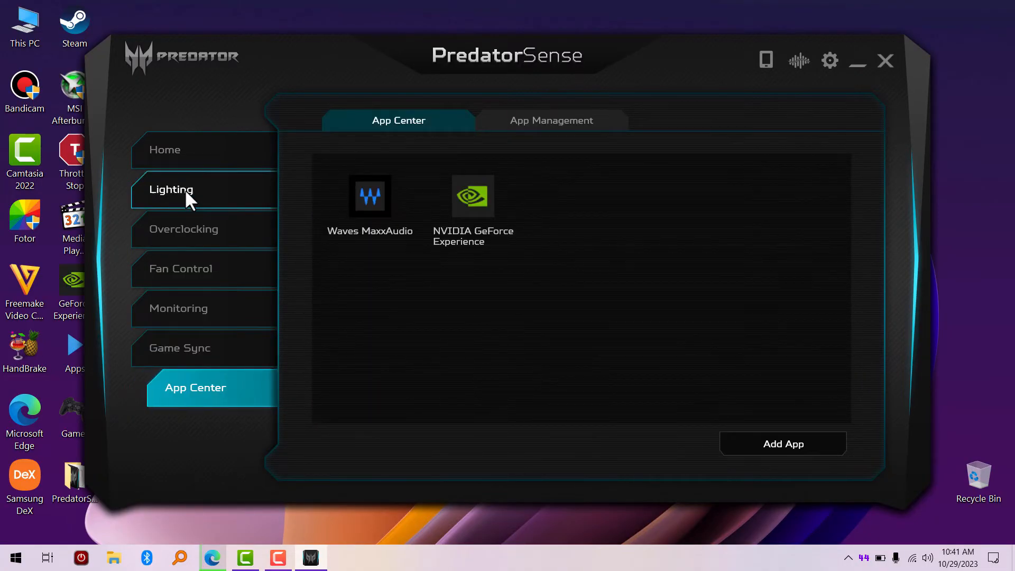
{"action": "left_click", "coordinate": [180, 149]}
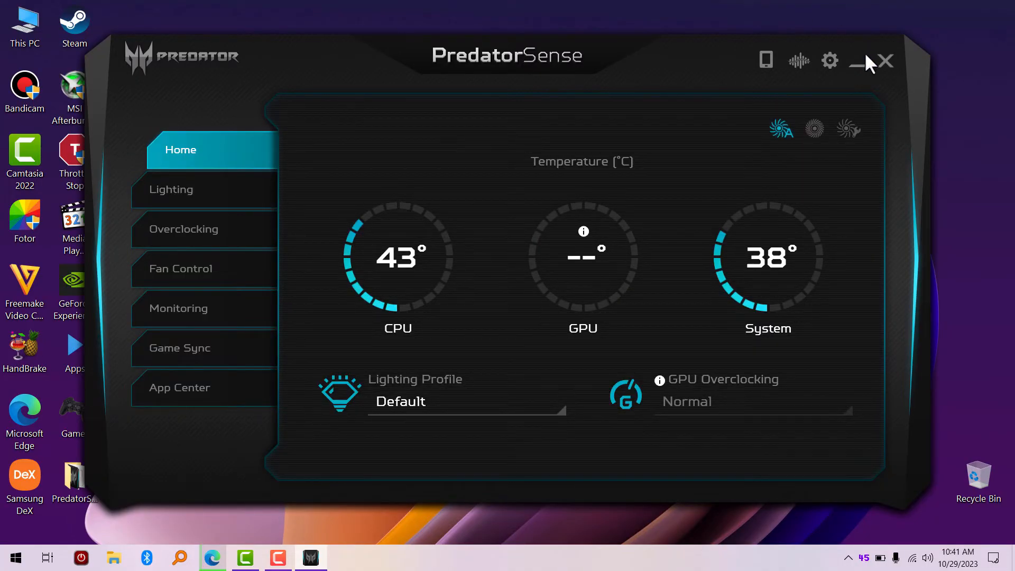